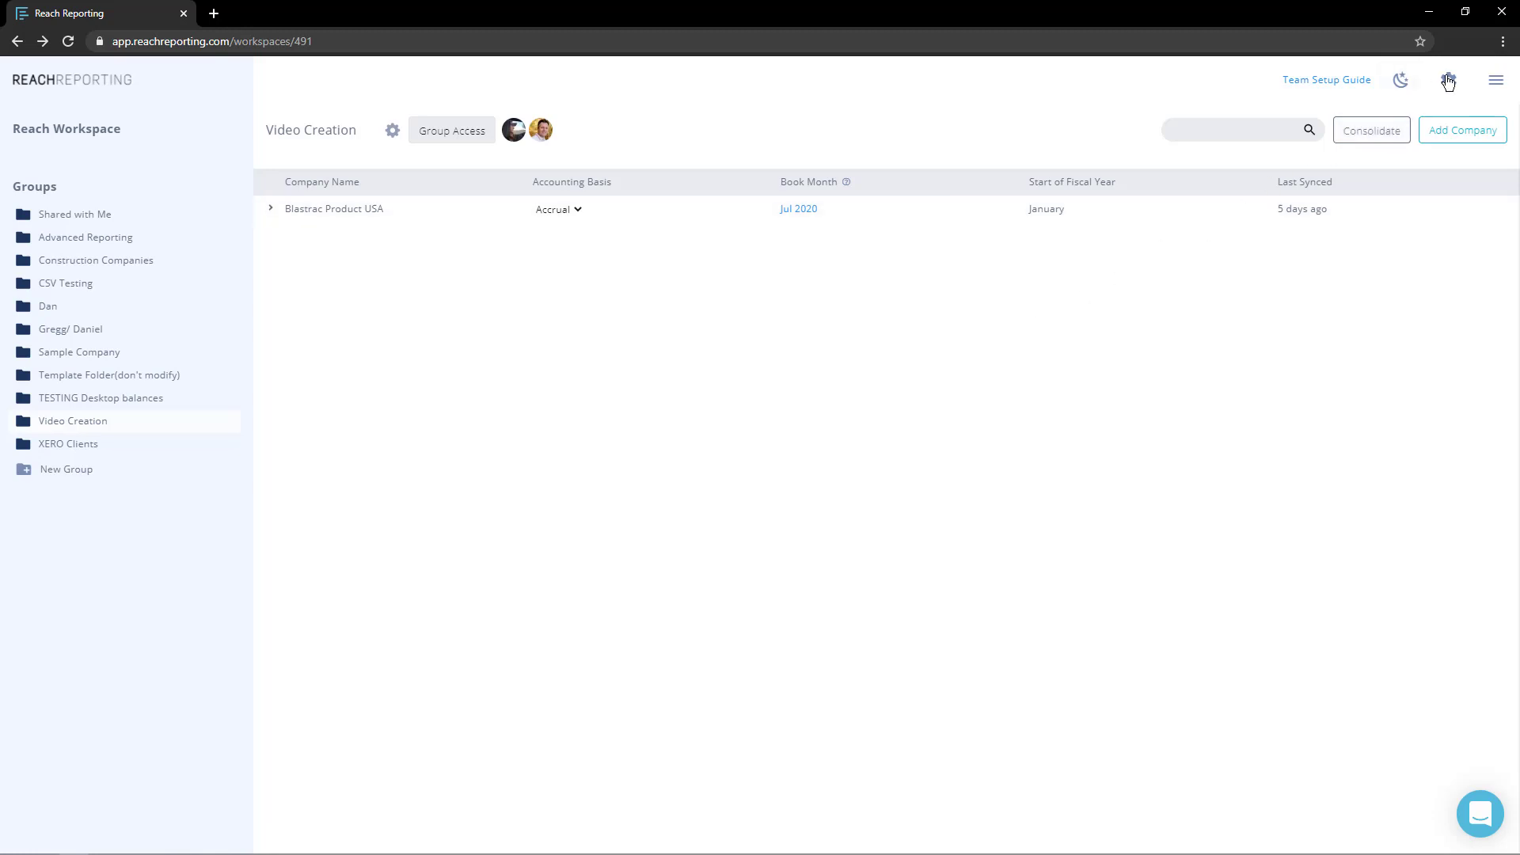
# - Review the workspace settings and the Workspace Members list, then close it
pyautogui.click(1448, 81)
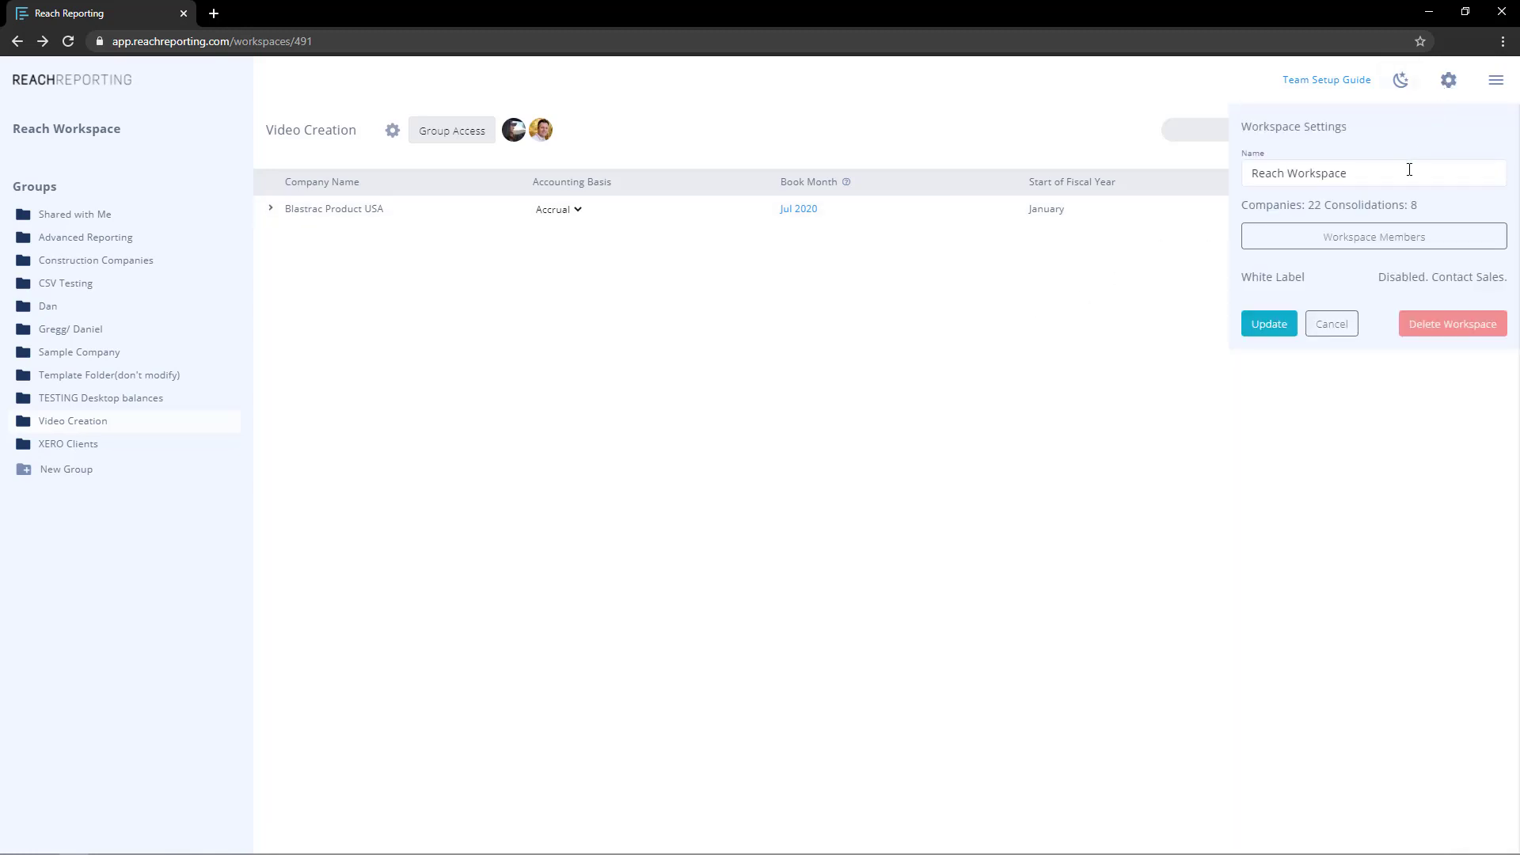
pyautogui.doubleClick(1298, 173)
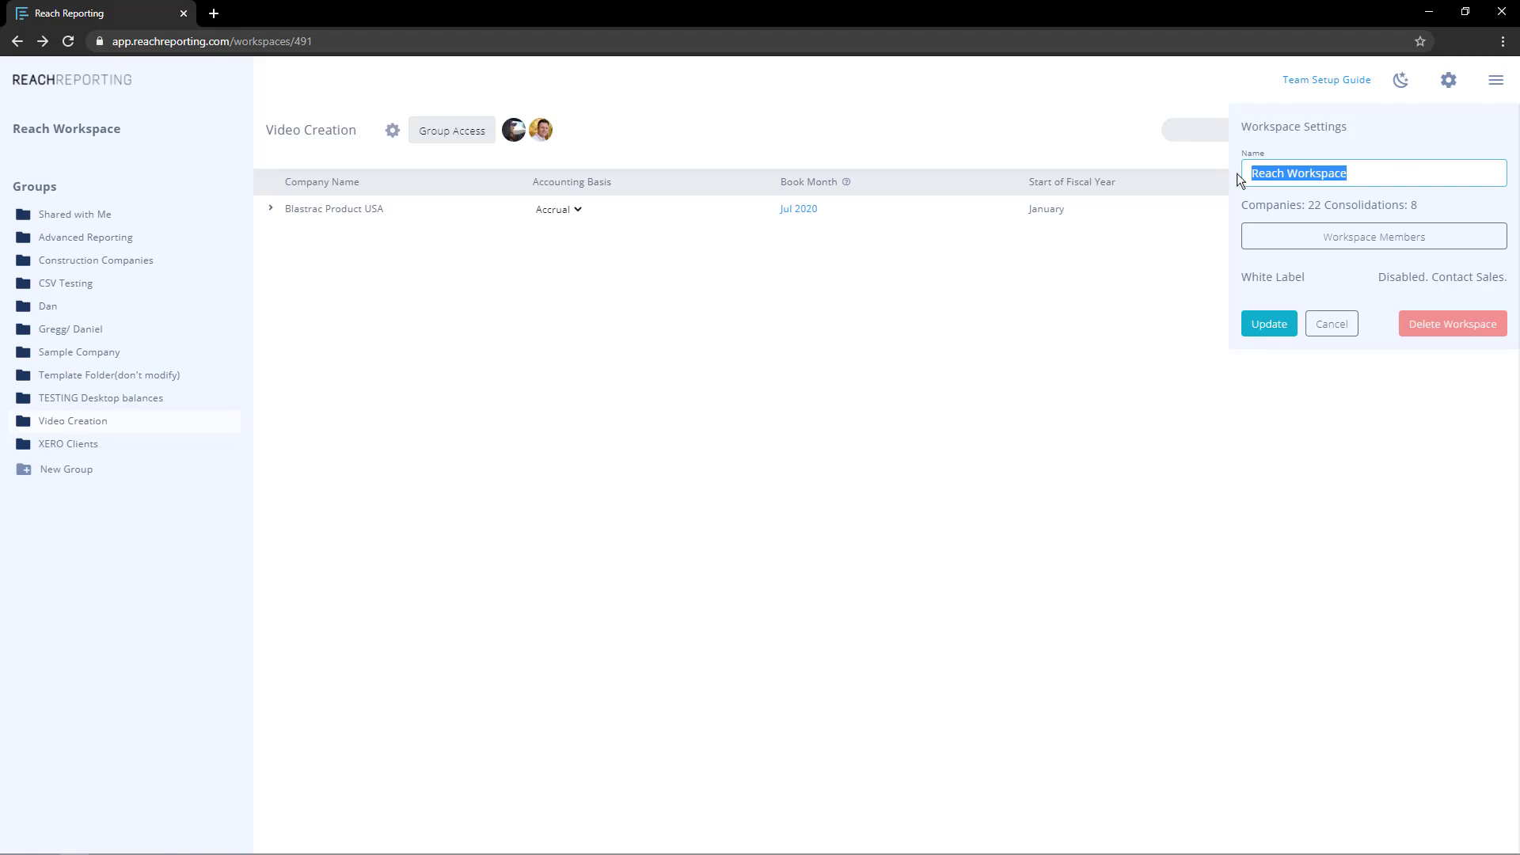
pyautogui.click(1373, 235)
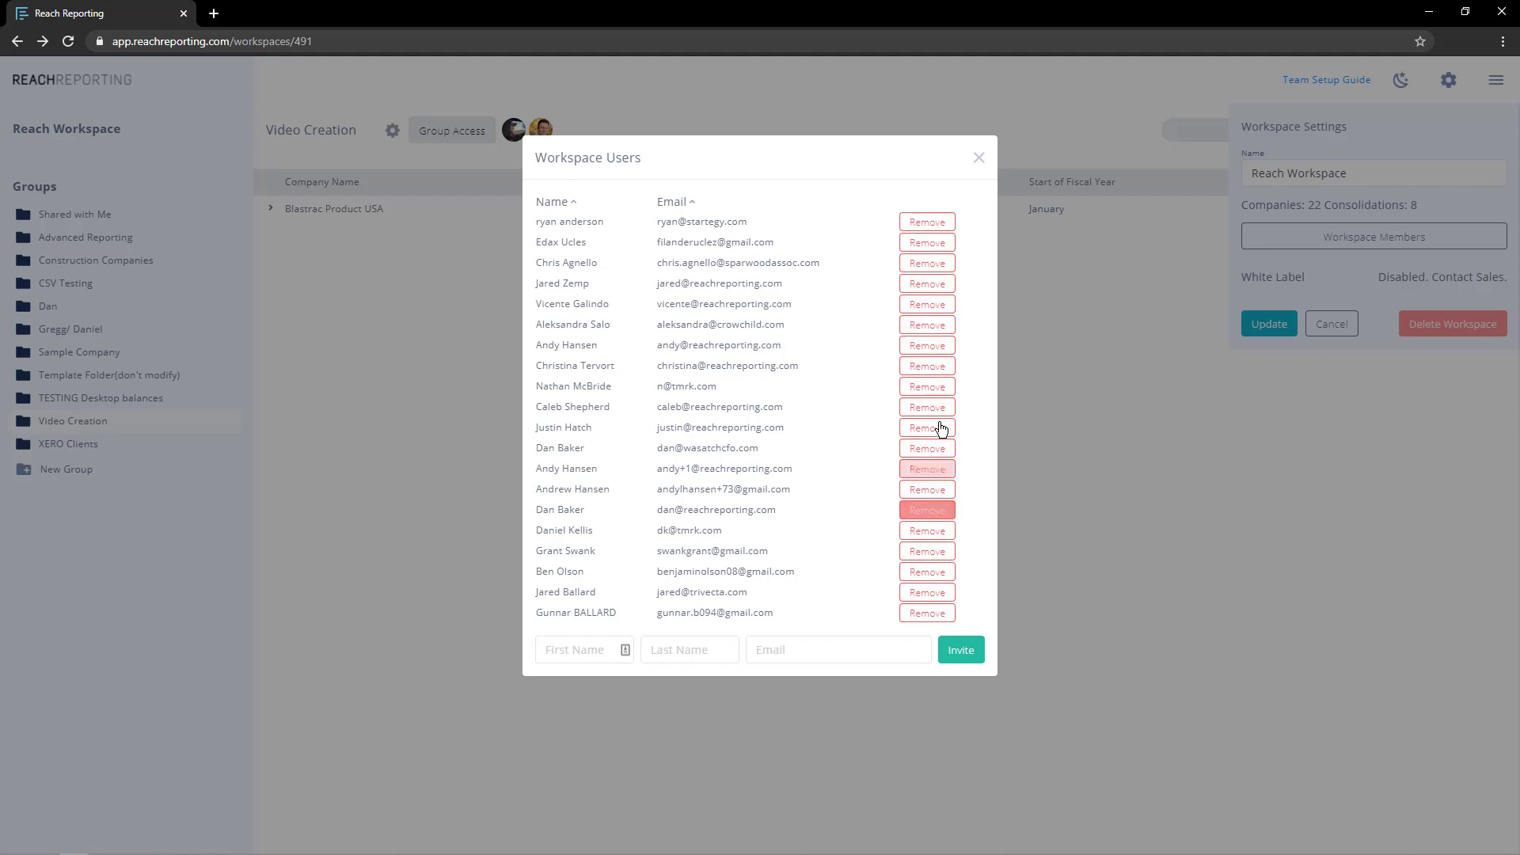
pyautogui.click(978, 157)
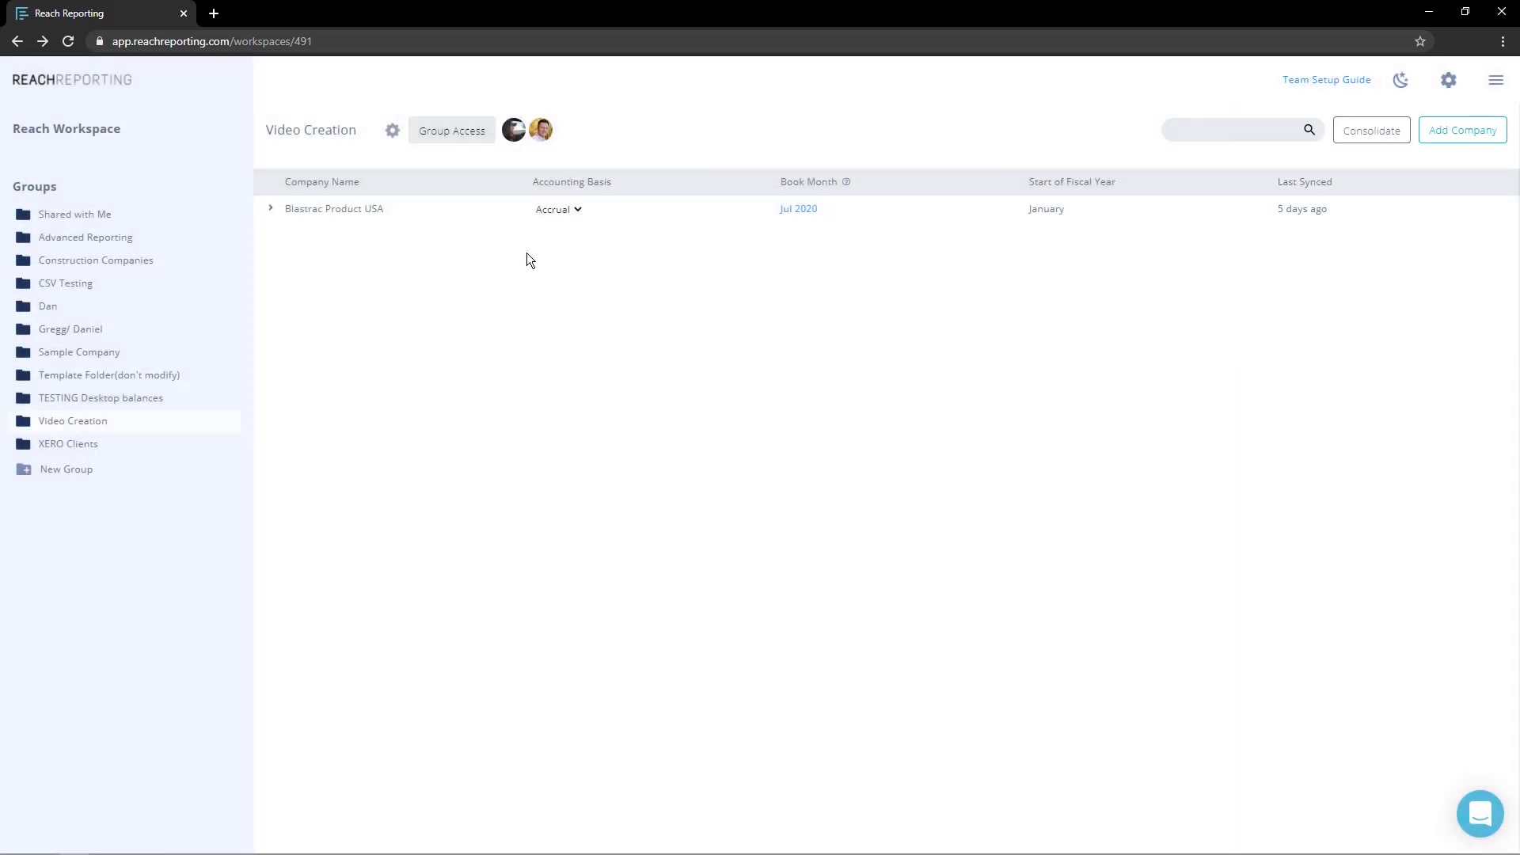
# - Grant the first member access to the Video Creation group
pyautogui.click(450, 130)
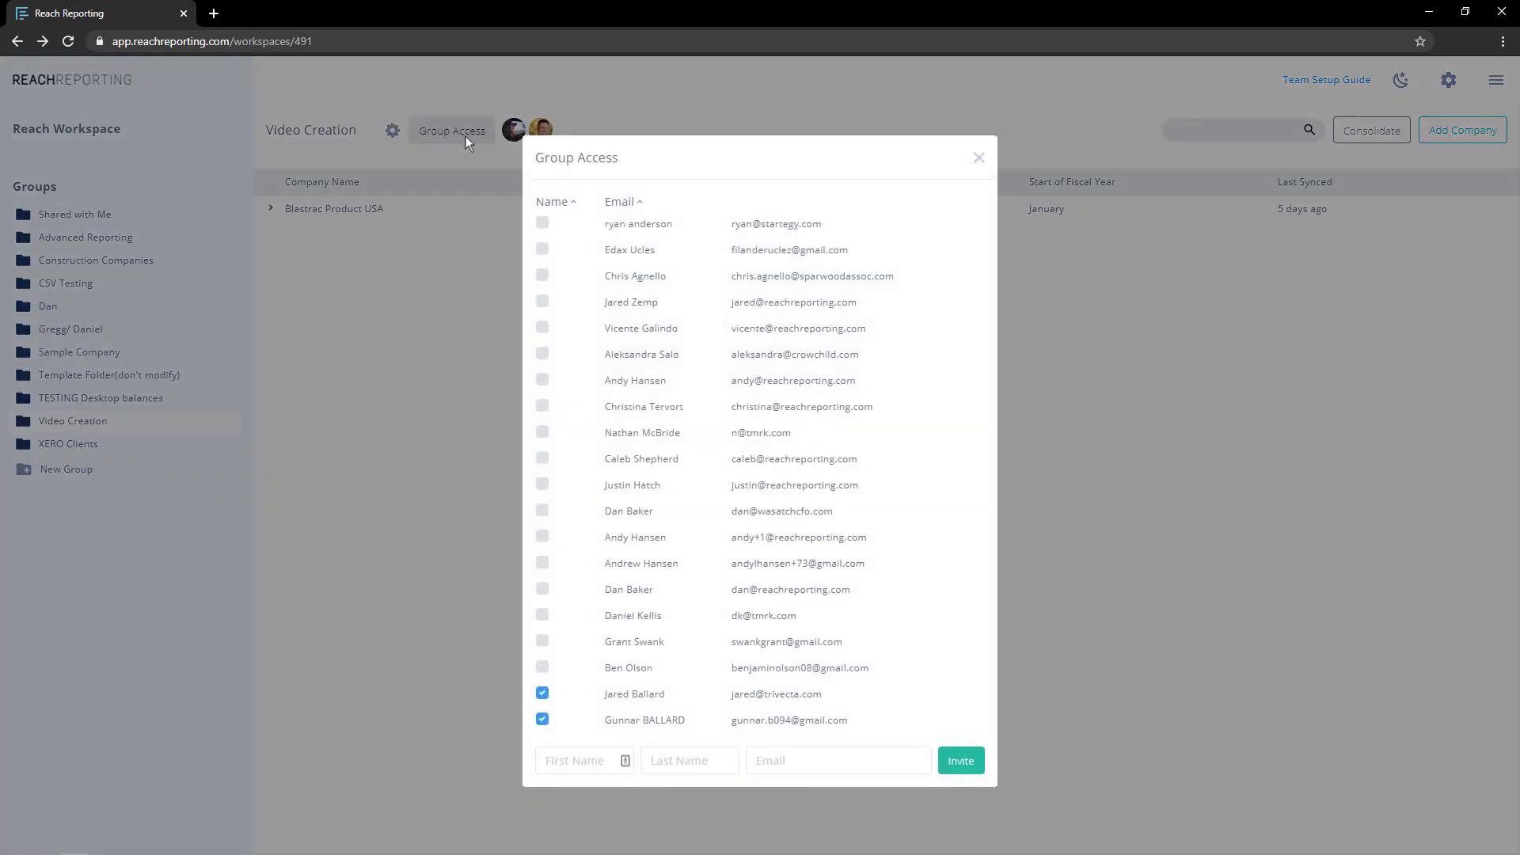
pyautogui.click(541, 221)
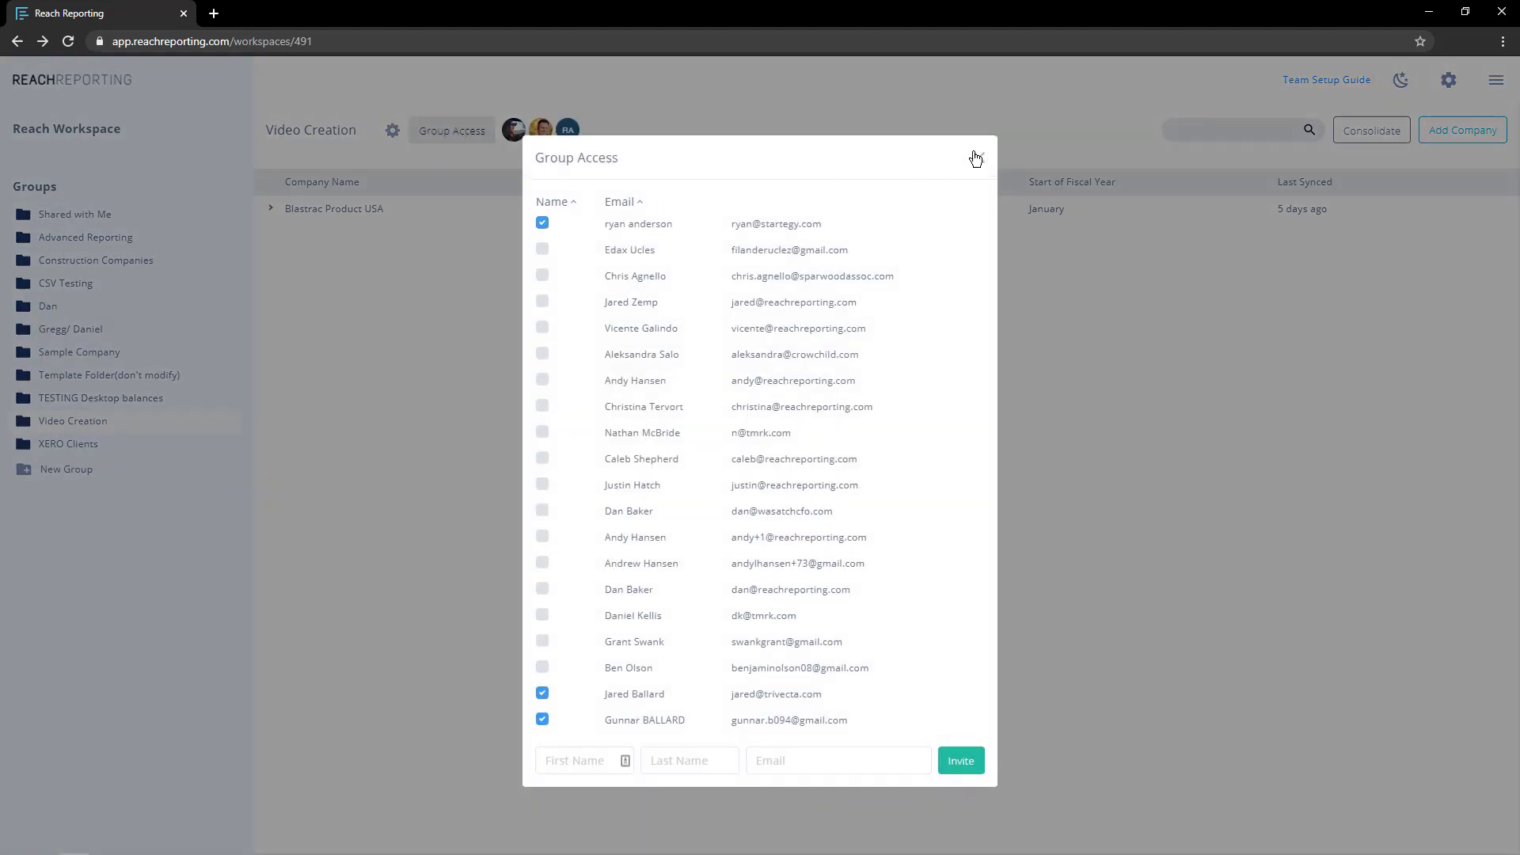
pyautogui.click(976, 158)
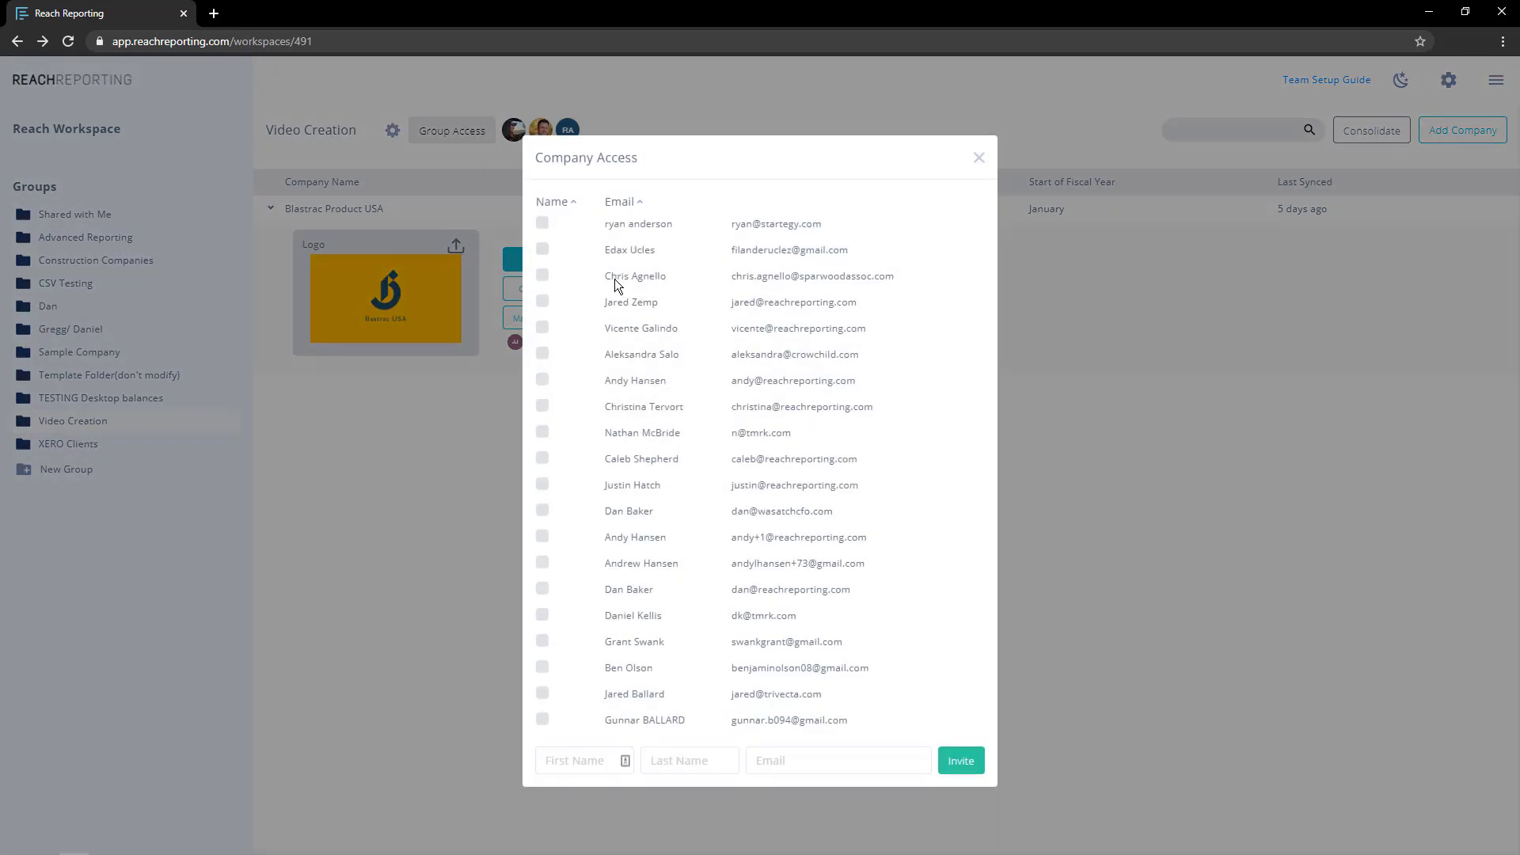
# - Give the first member company access to Blastrac Product USA and close the dialog
pyautogui.click(542, 221)
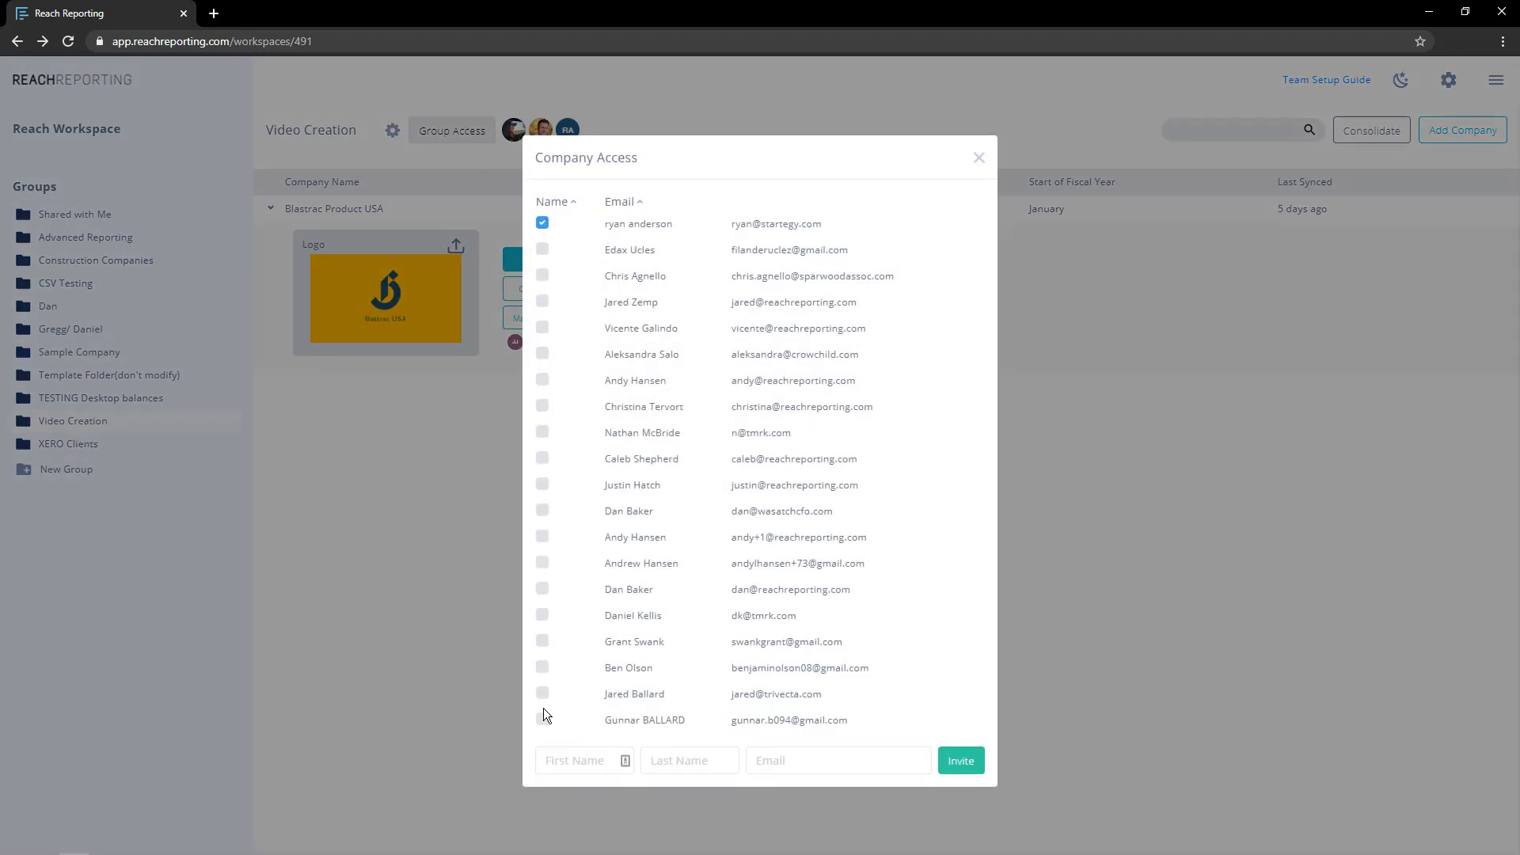
pyautogui.click(978, 157)
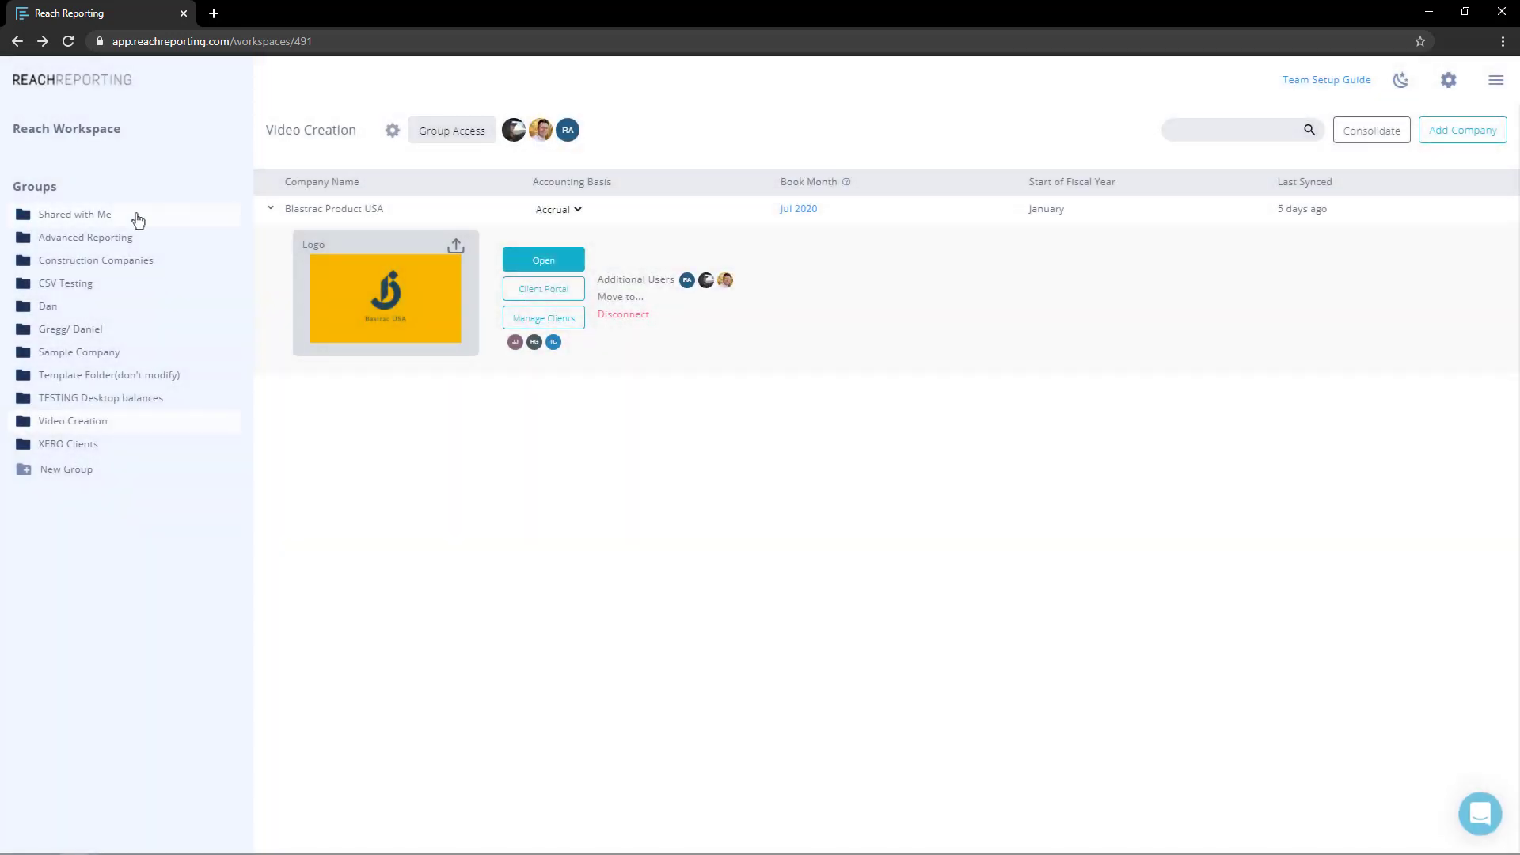
pyautogui.moveTo(107, 223)
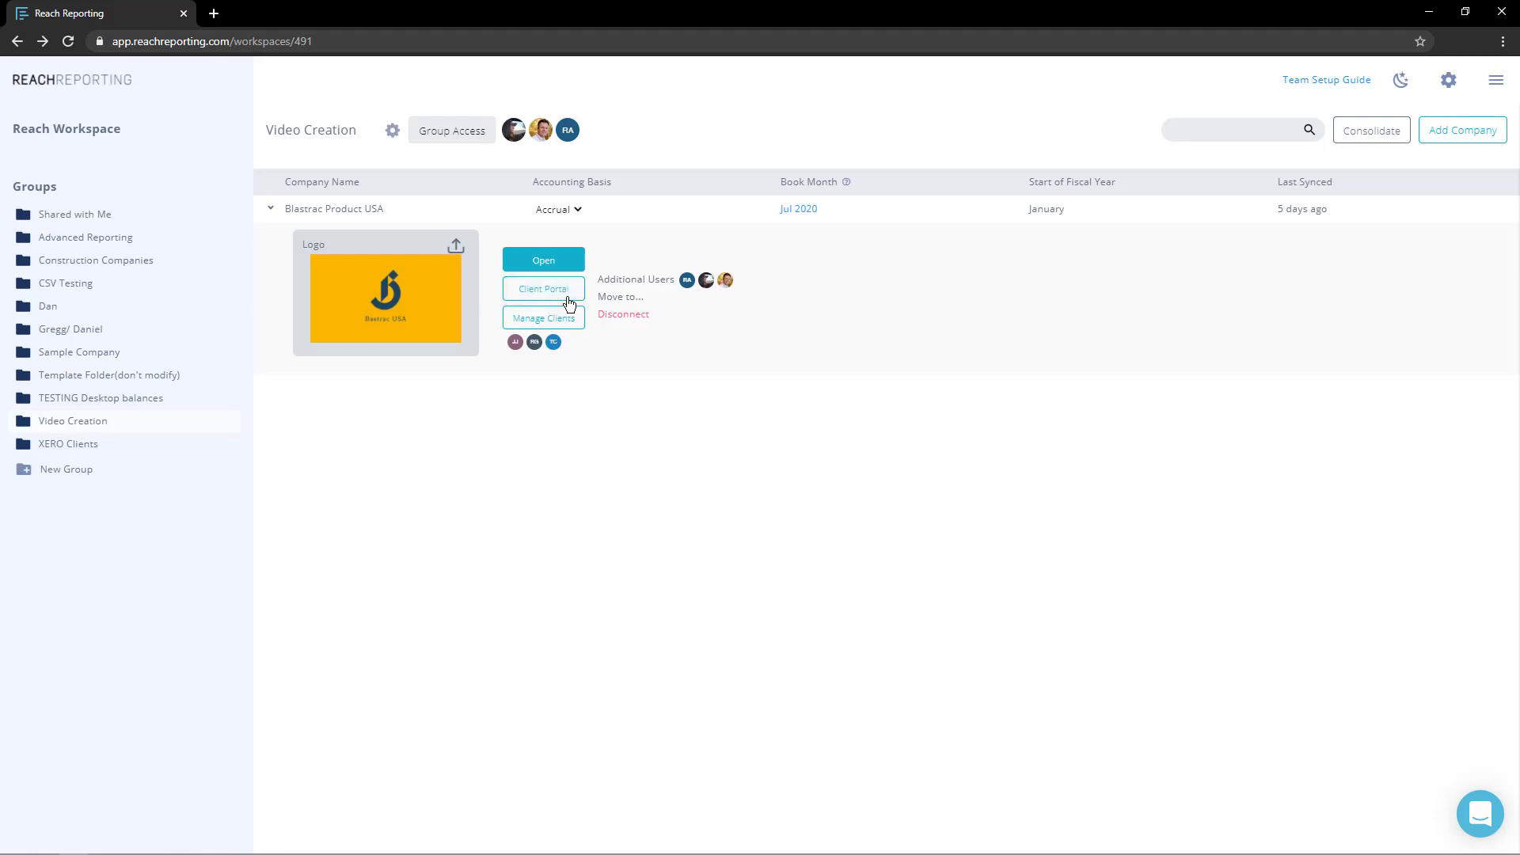
pyautogui.moveTo(543, 316)
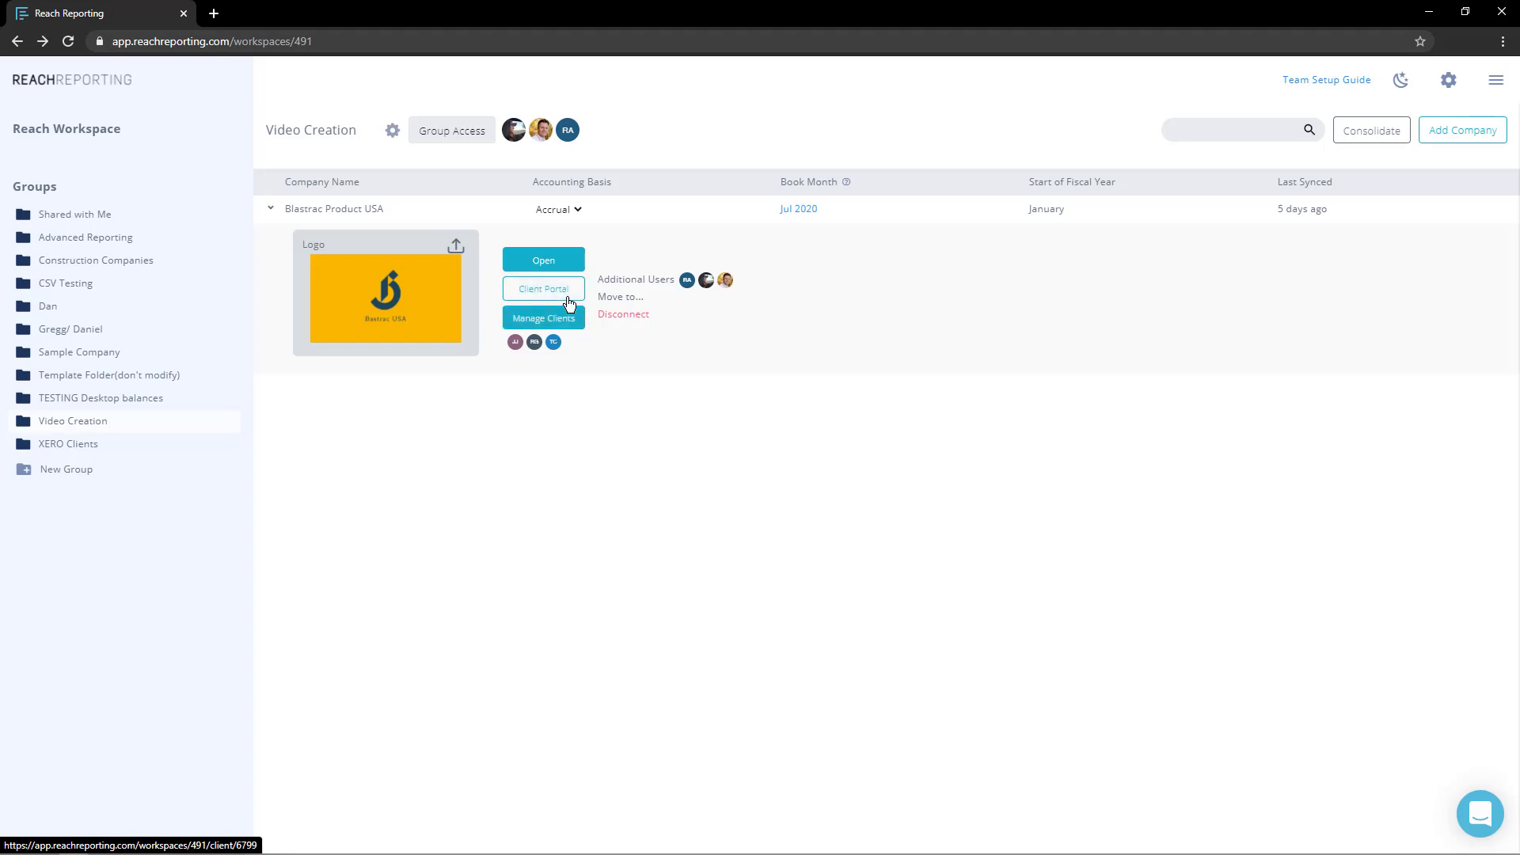
# - Remove the first client portal user from Blastrac Product USA, leaving two users
pyautogui.click(543, 289)
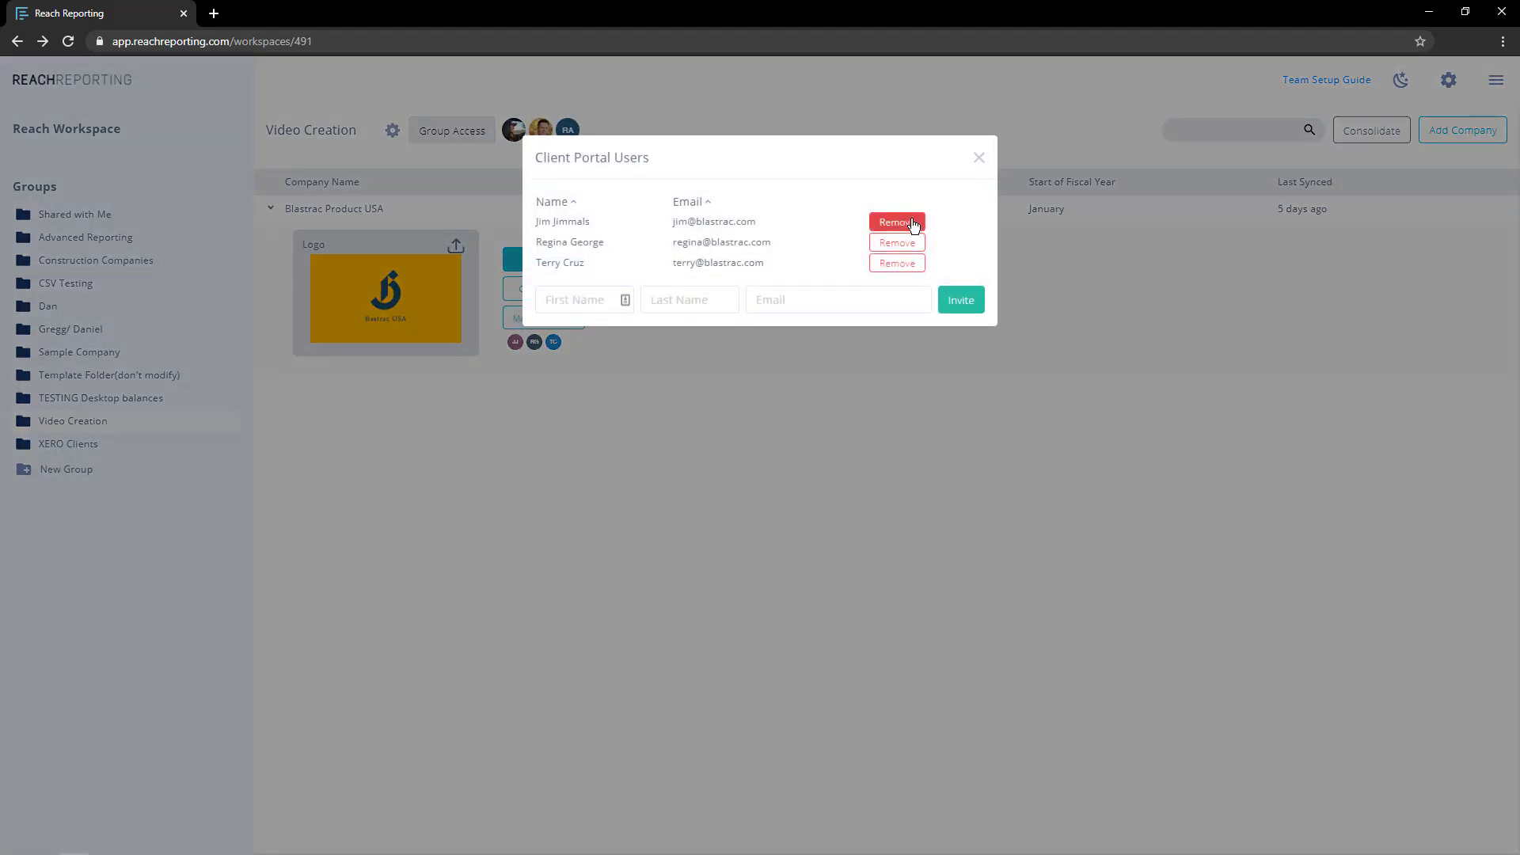
pyautogui.click(895, 222)
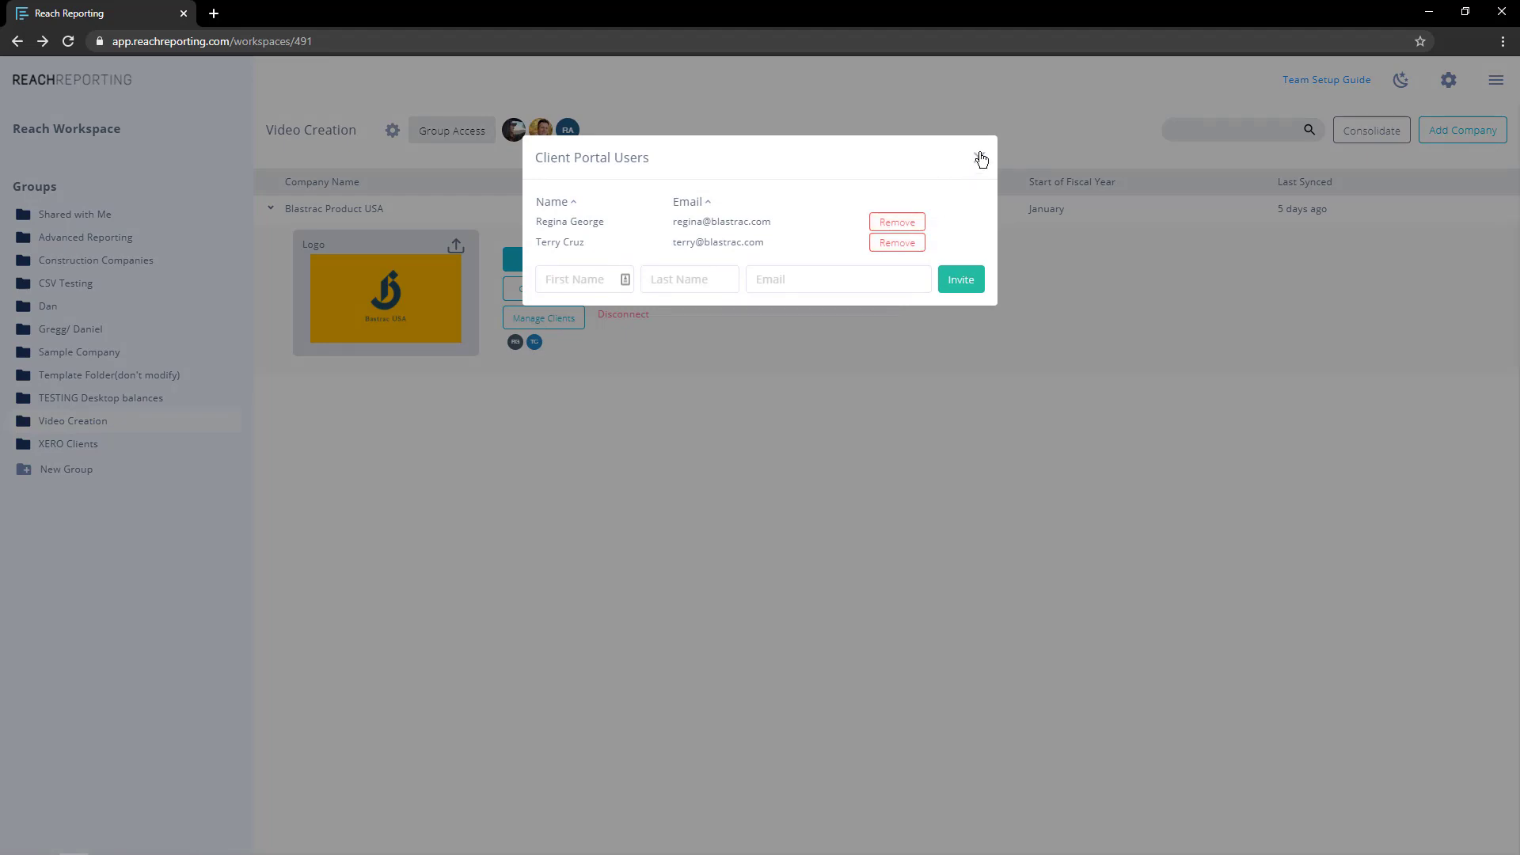
pyautogui.click(981, 158)
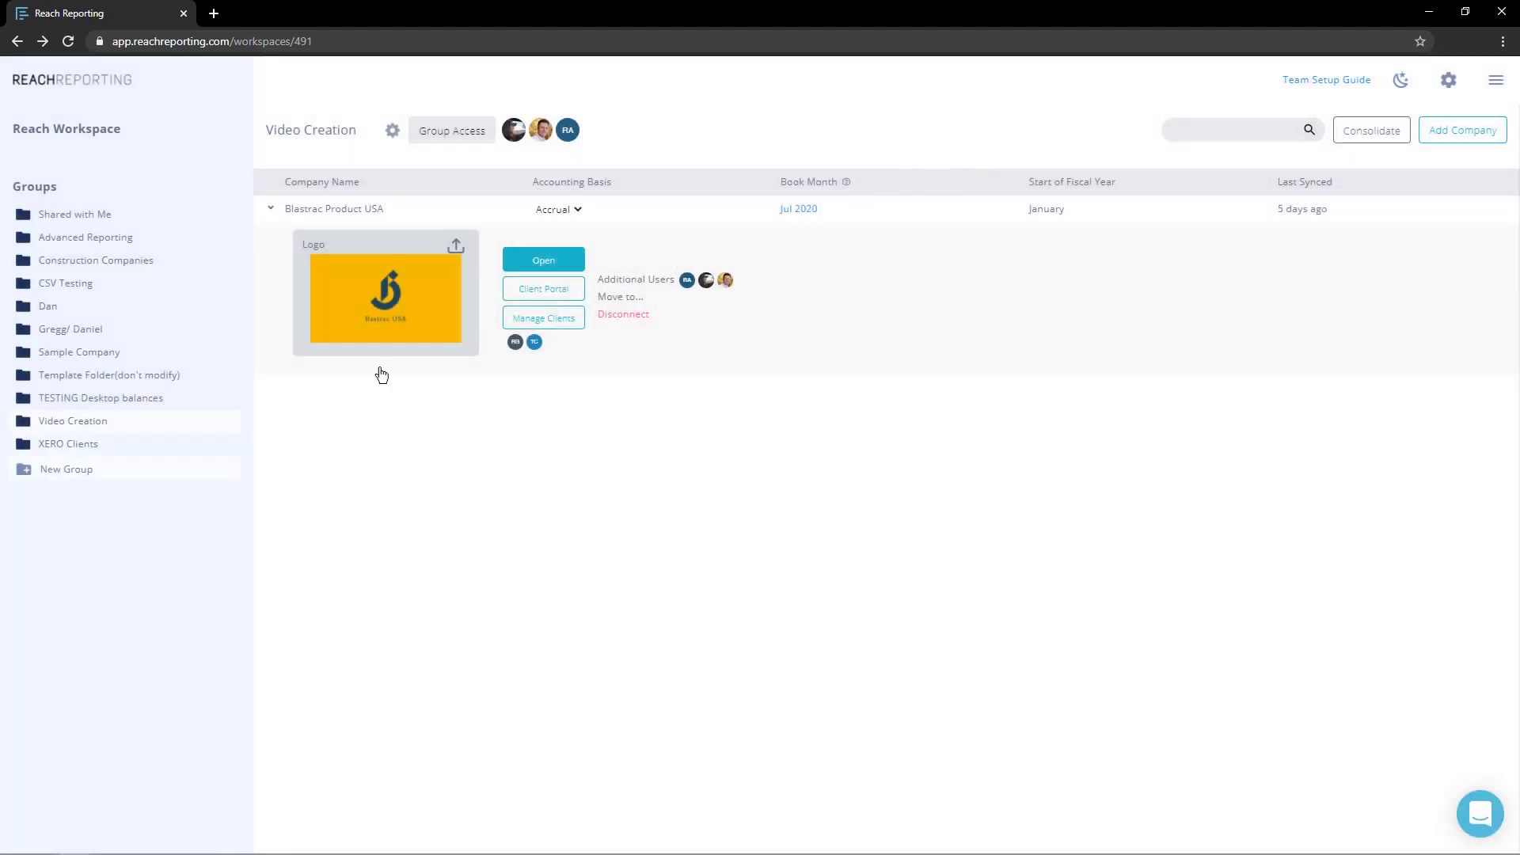
pyautogui.moveTo(77, 476)
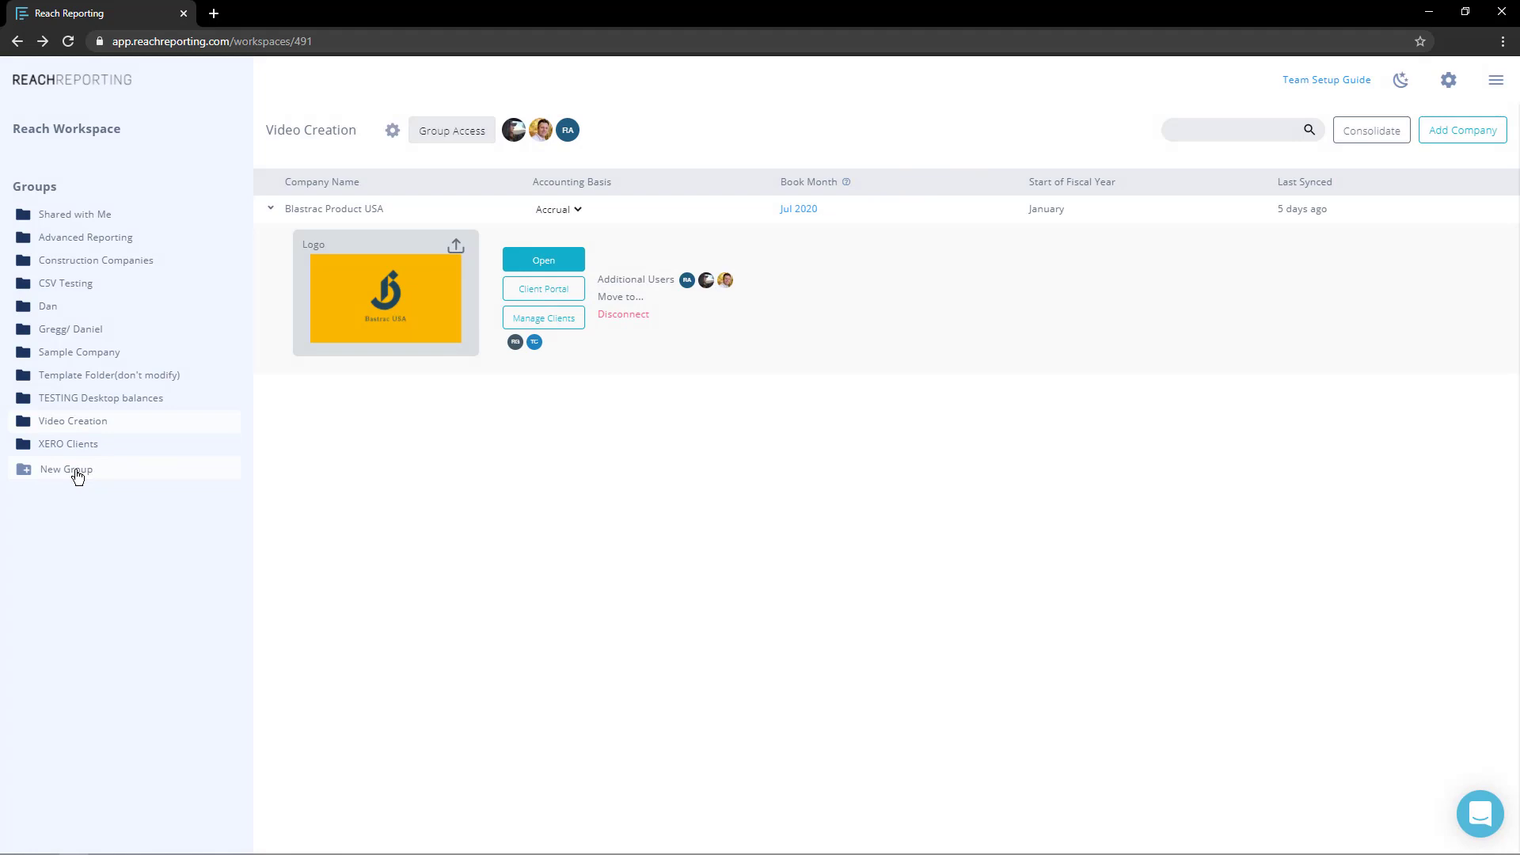
# - Add an empty 'New Group', view it, then return to Video Creation
pyautogui.click(66, 470)
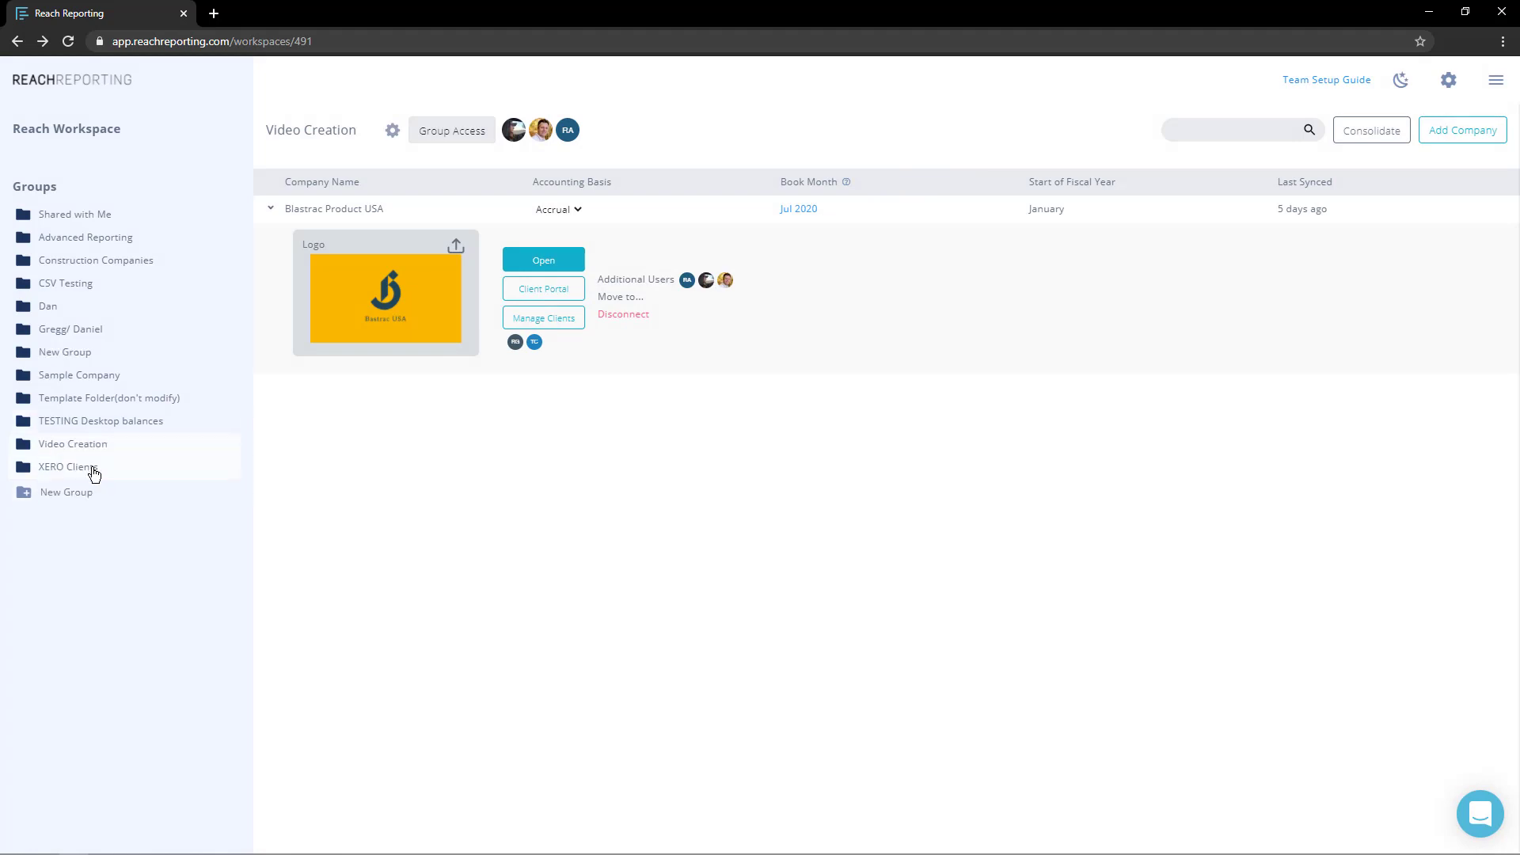
pyautogui.click(66, 351)
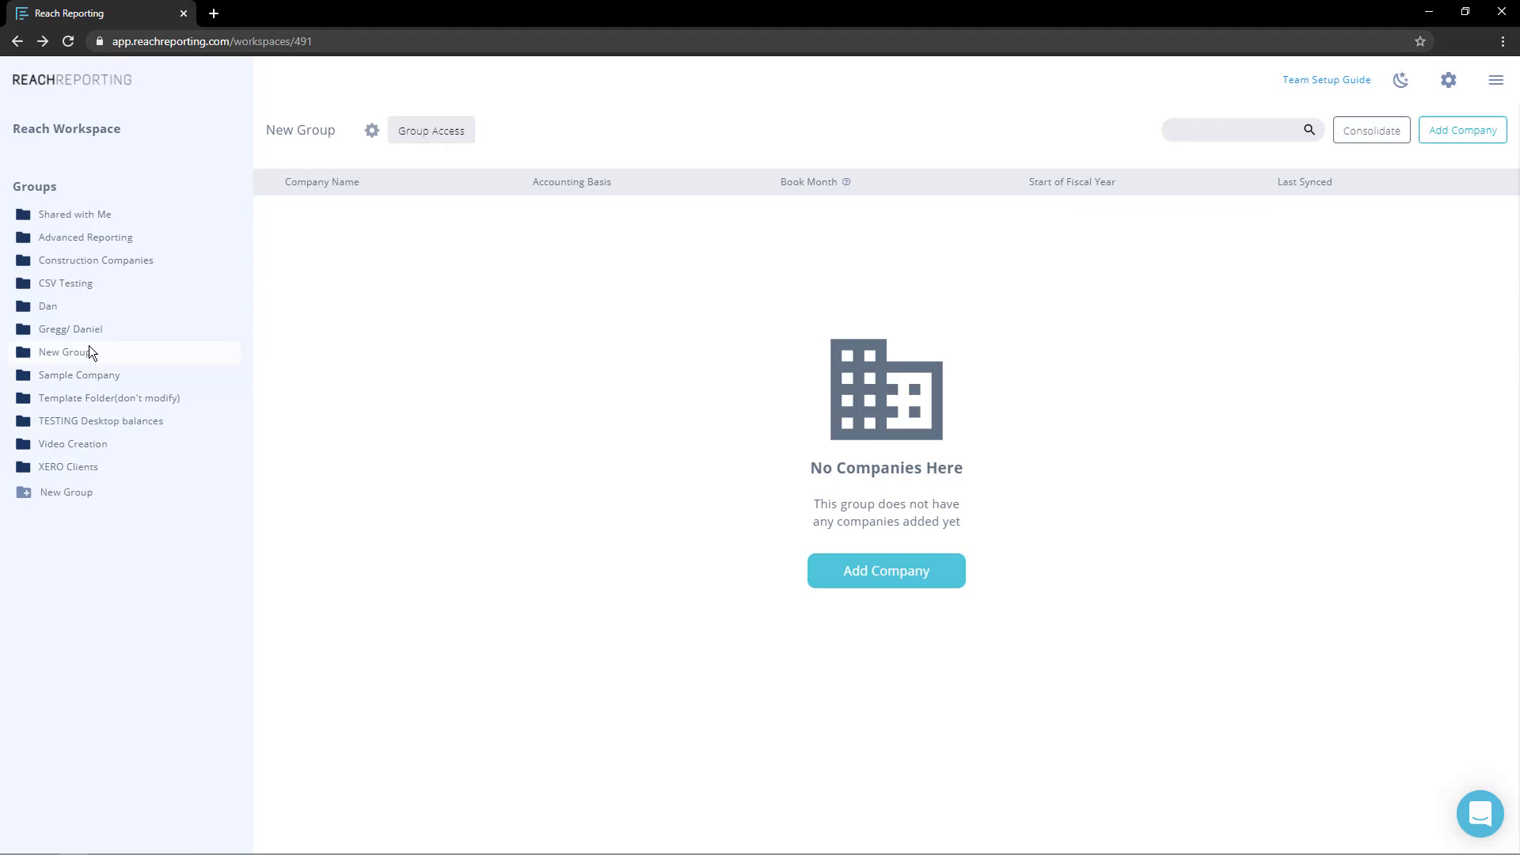
pyautogui.click(72, 443)
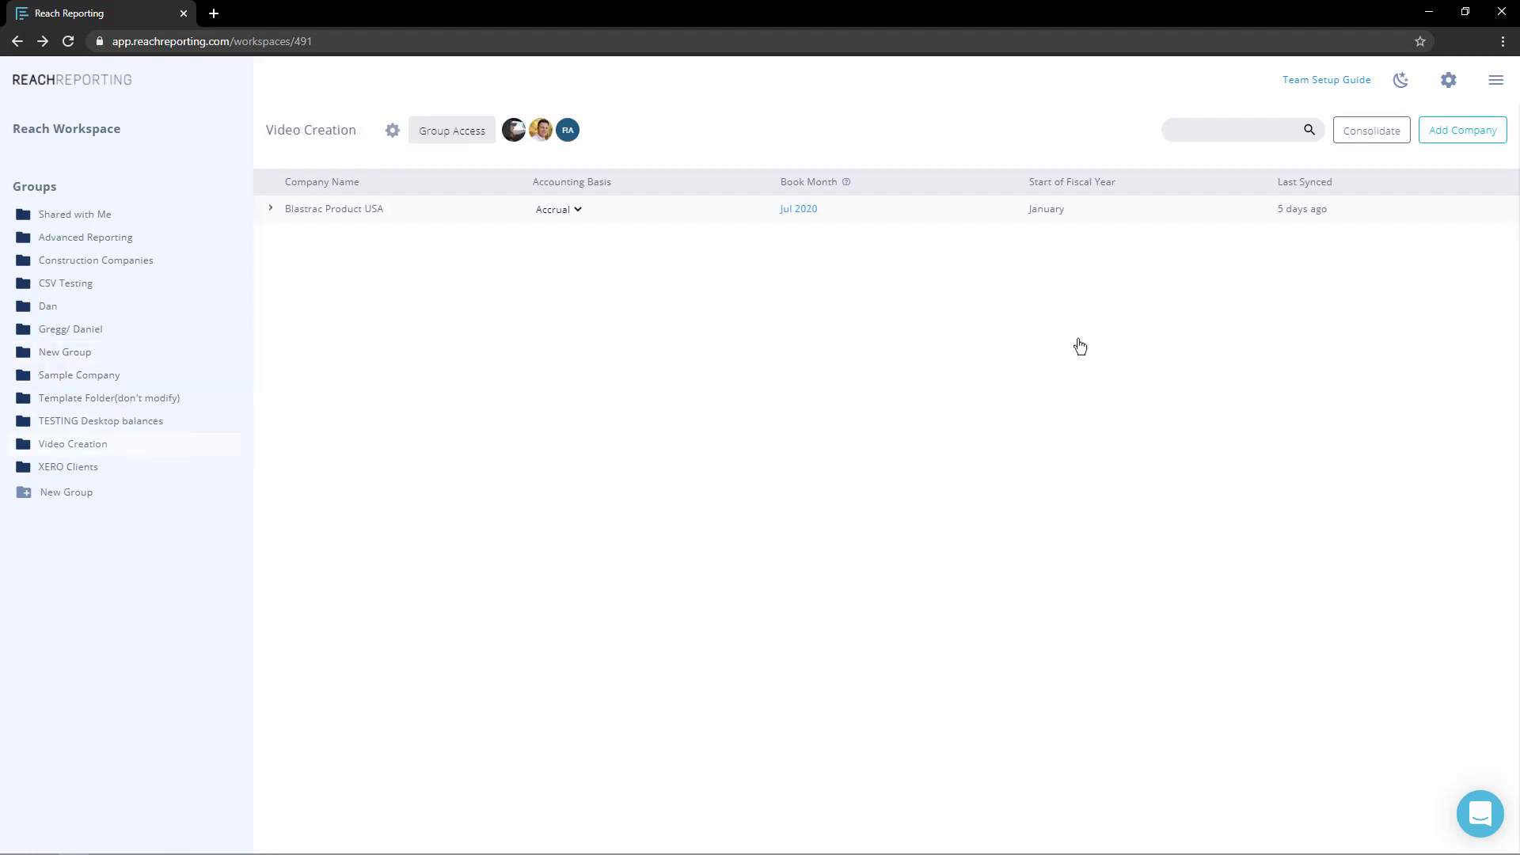
pyautogui.click(1462, 130)
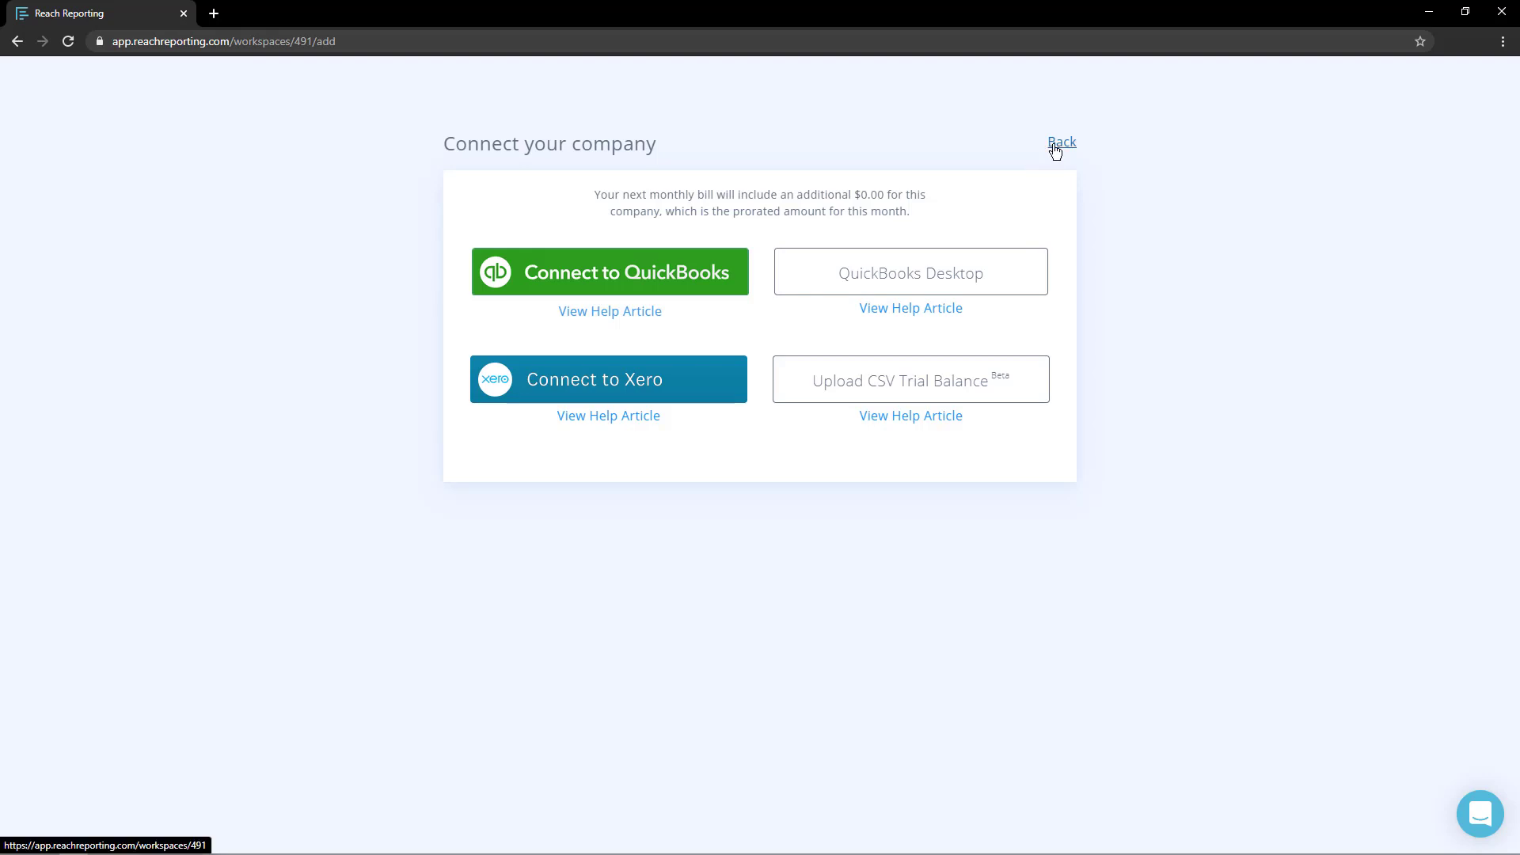
pyautogui.click(1060, 142)
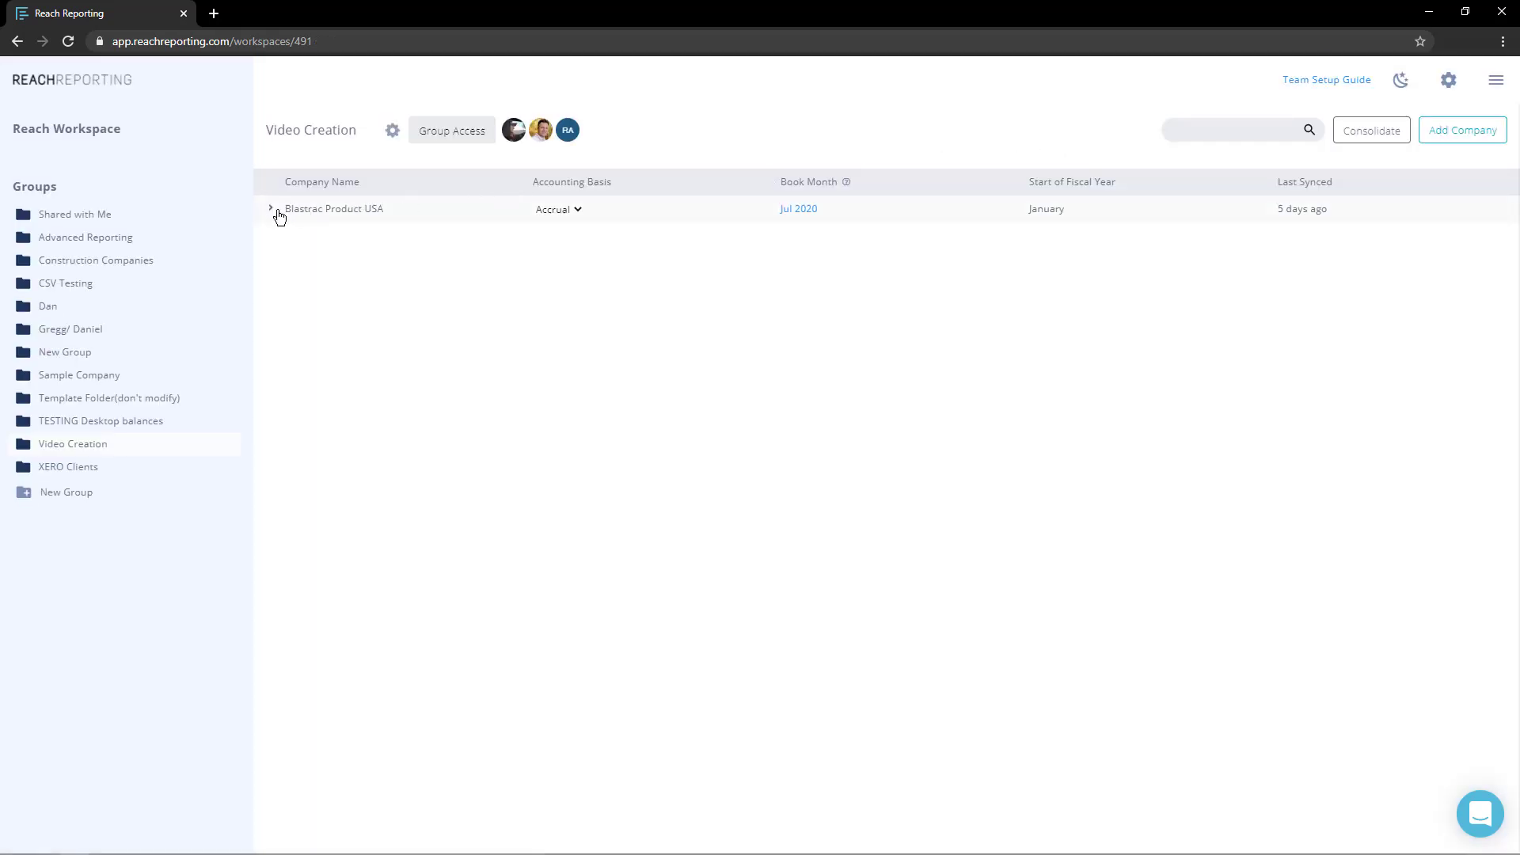
# - Expand the Blastrac Product USA details and start loading the workspace settings
pyautogui.click(272, 208)
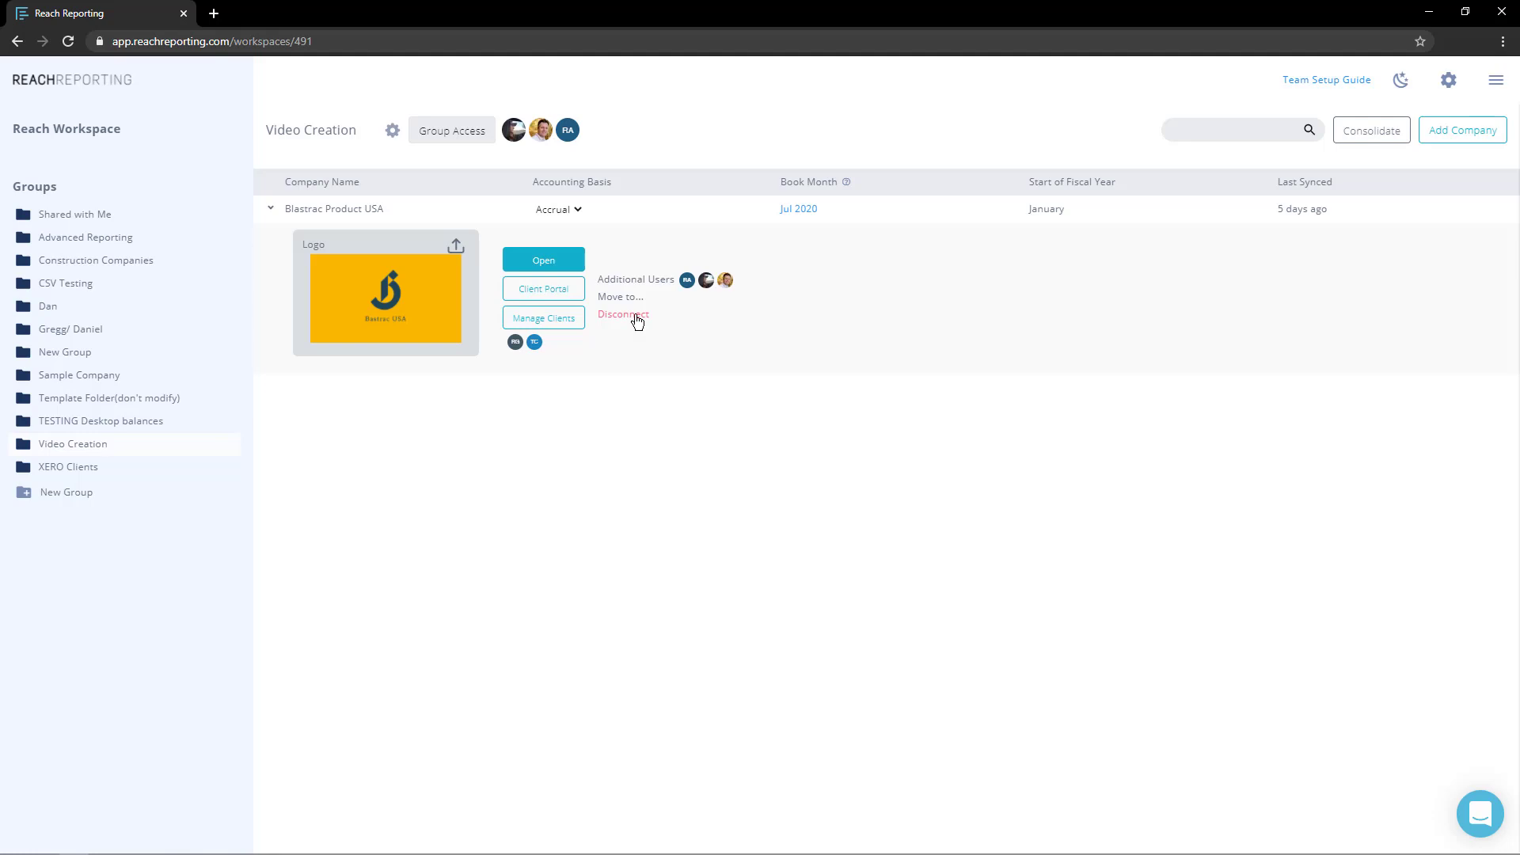
pyautogui.click(623, 314)
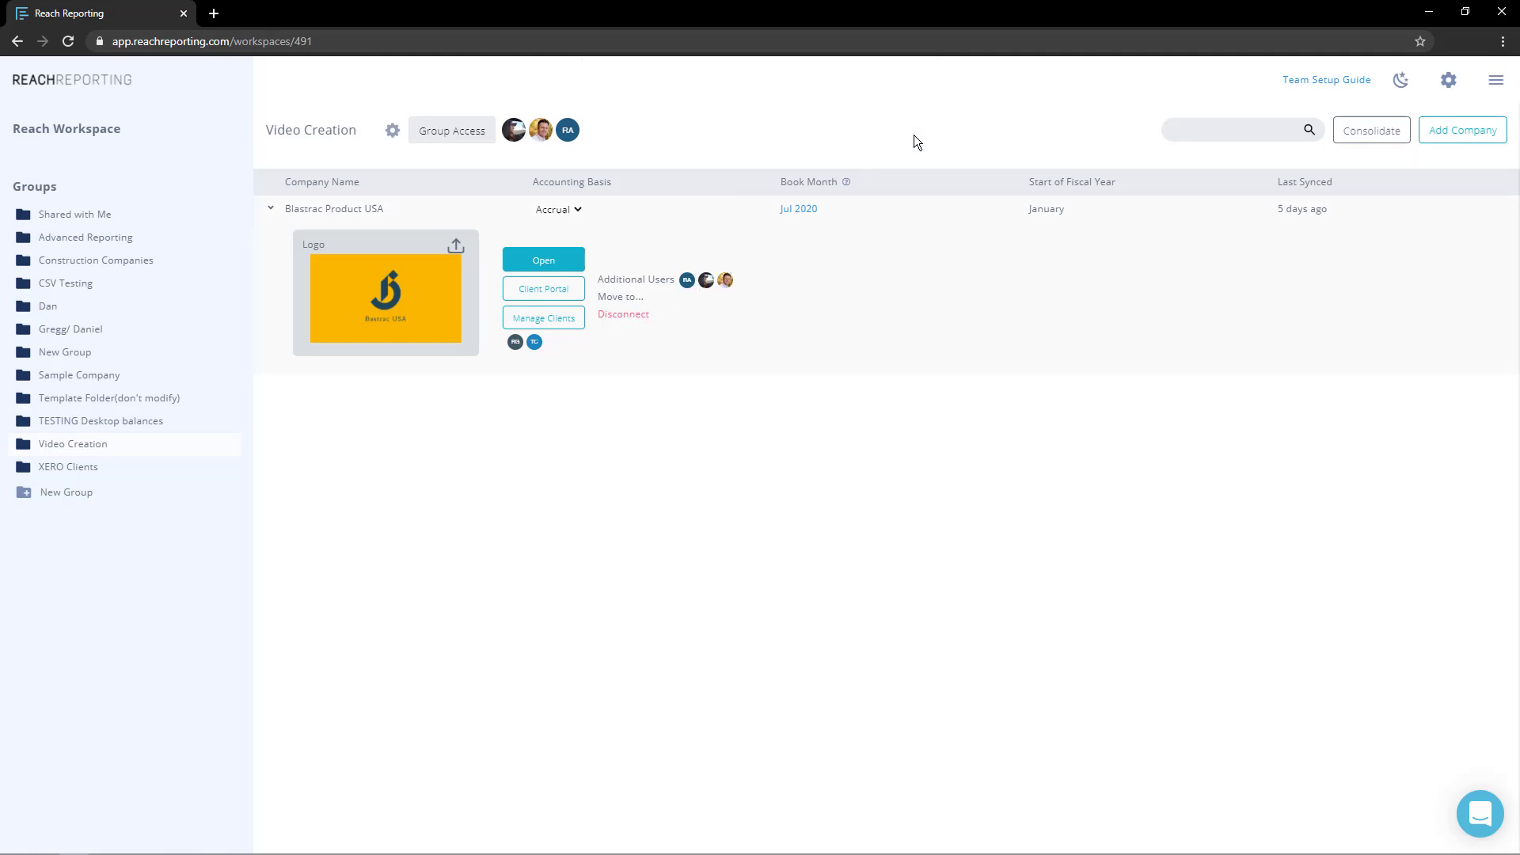
pyautogui.moveTo(1462, 130)
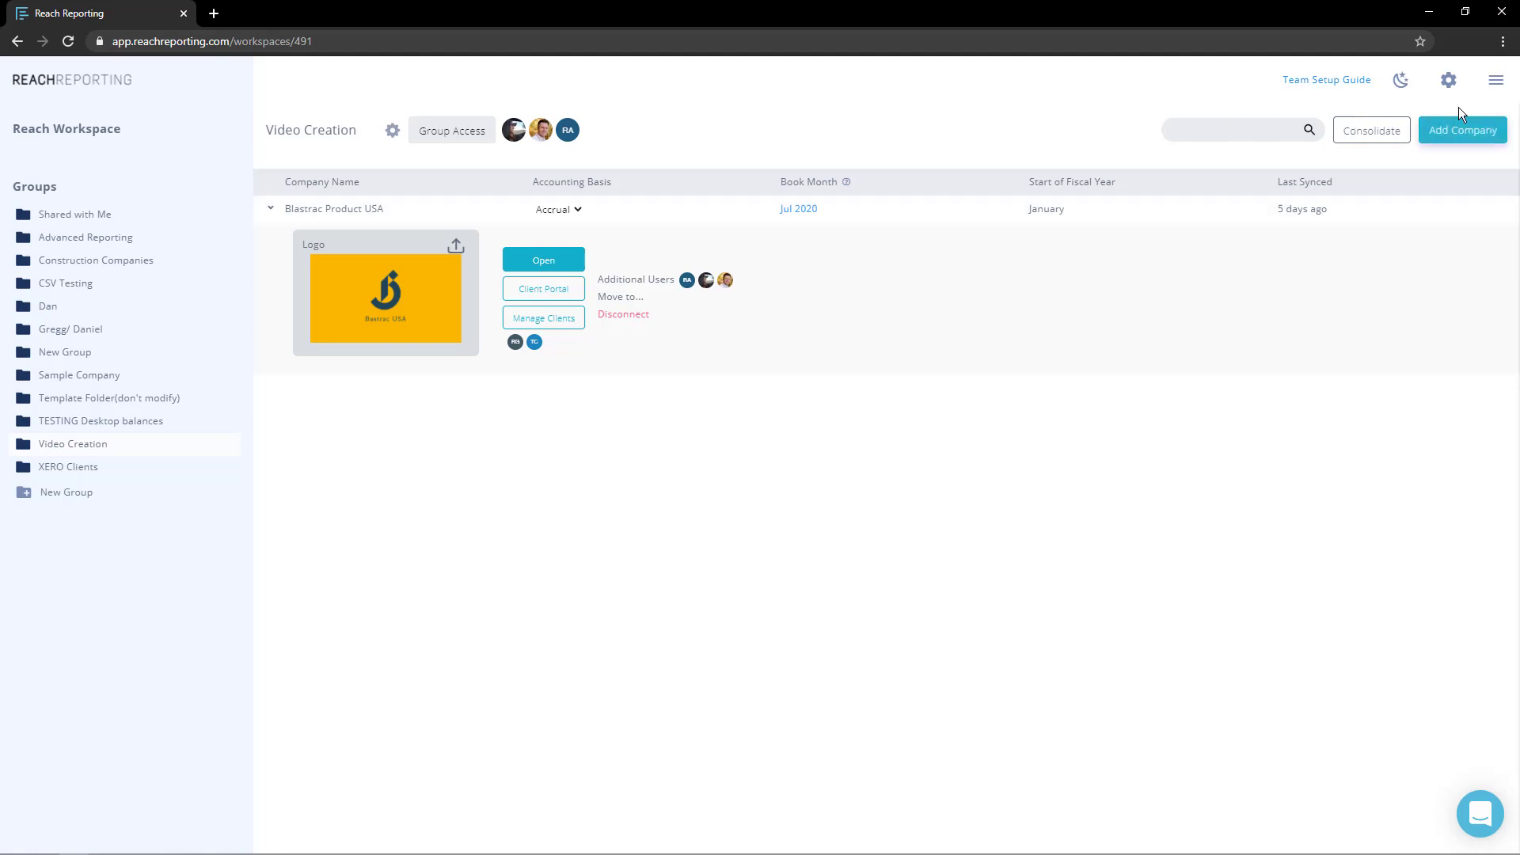
pyautogui.click(1448, 81)
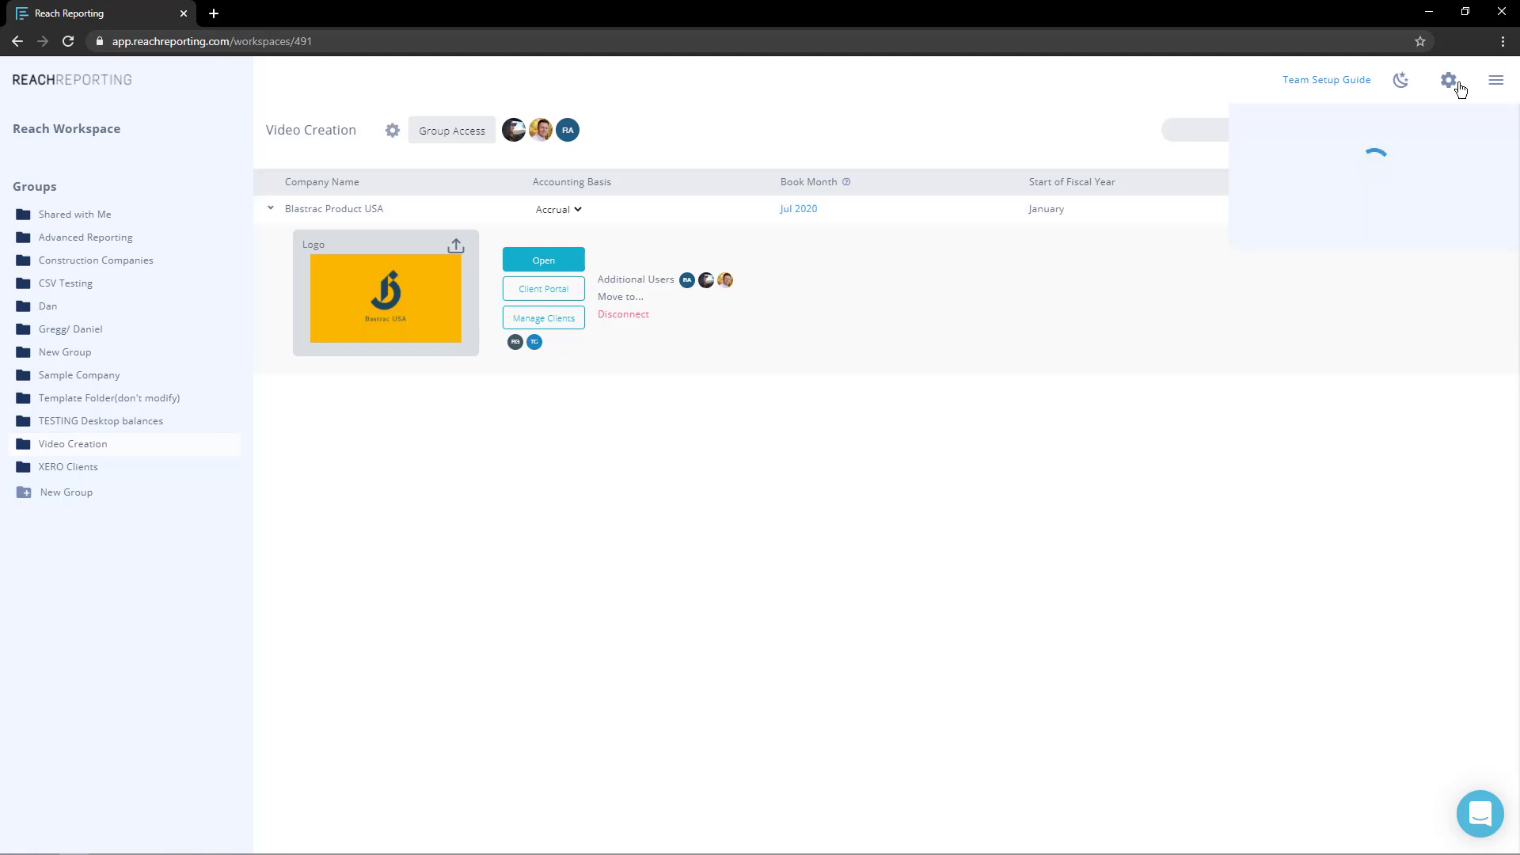
# - Review workspace settings showing 22 companies and 8 consolidations, then close them
pyautogui.click(1448, 81)
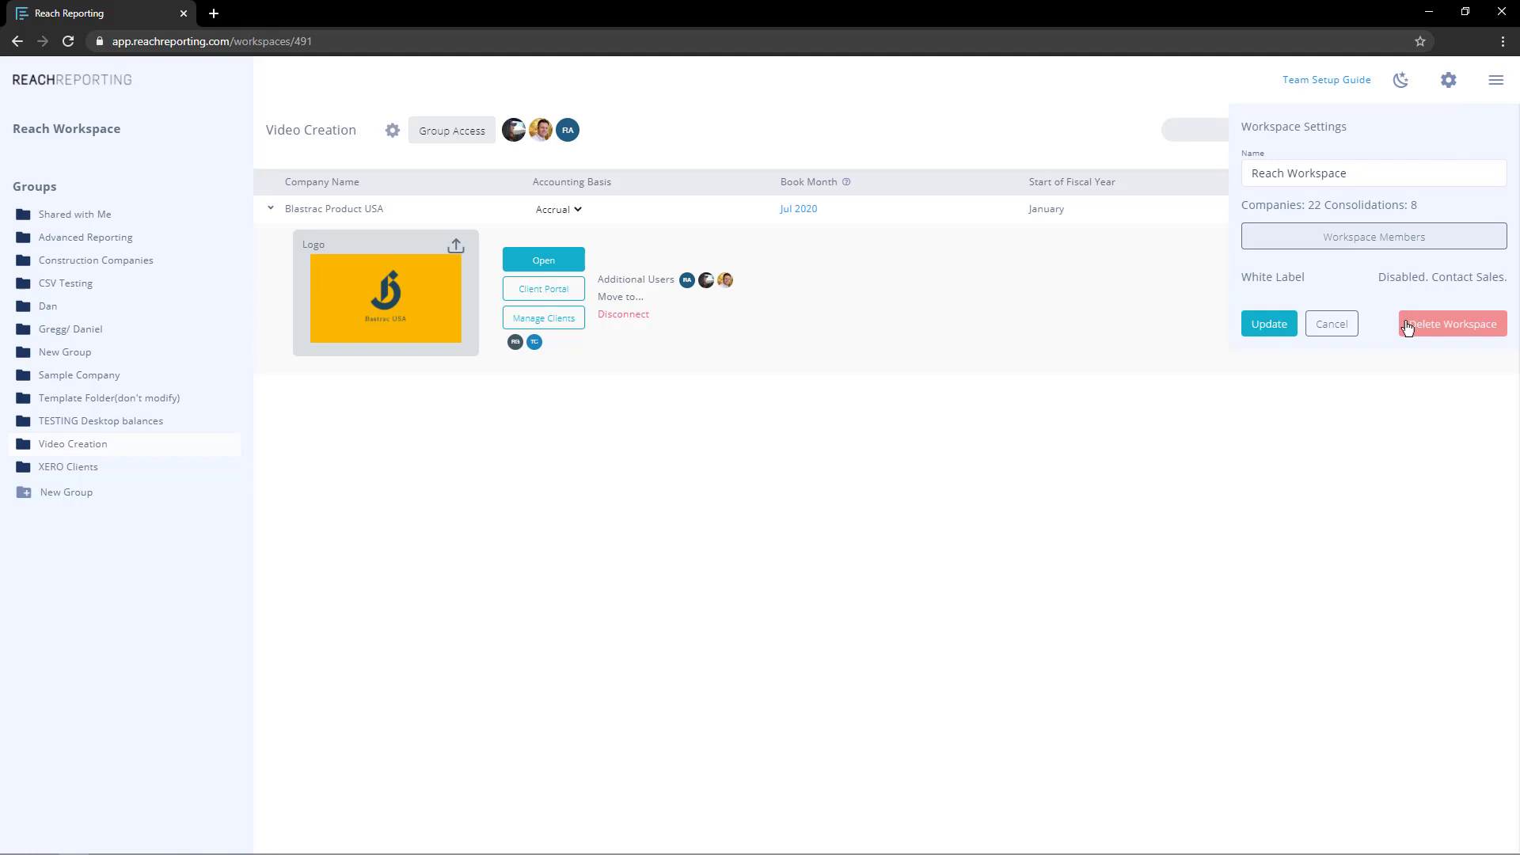
pyautogui.moveTo(1396, 388)
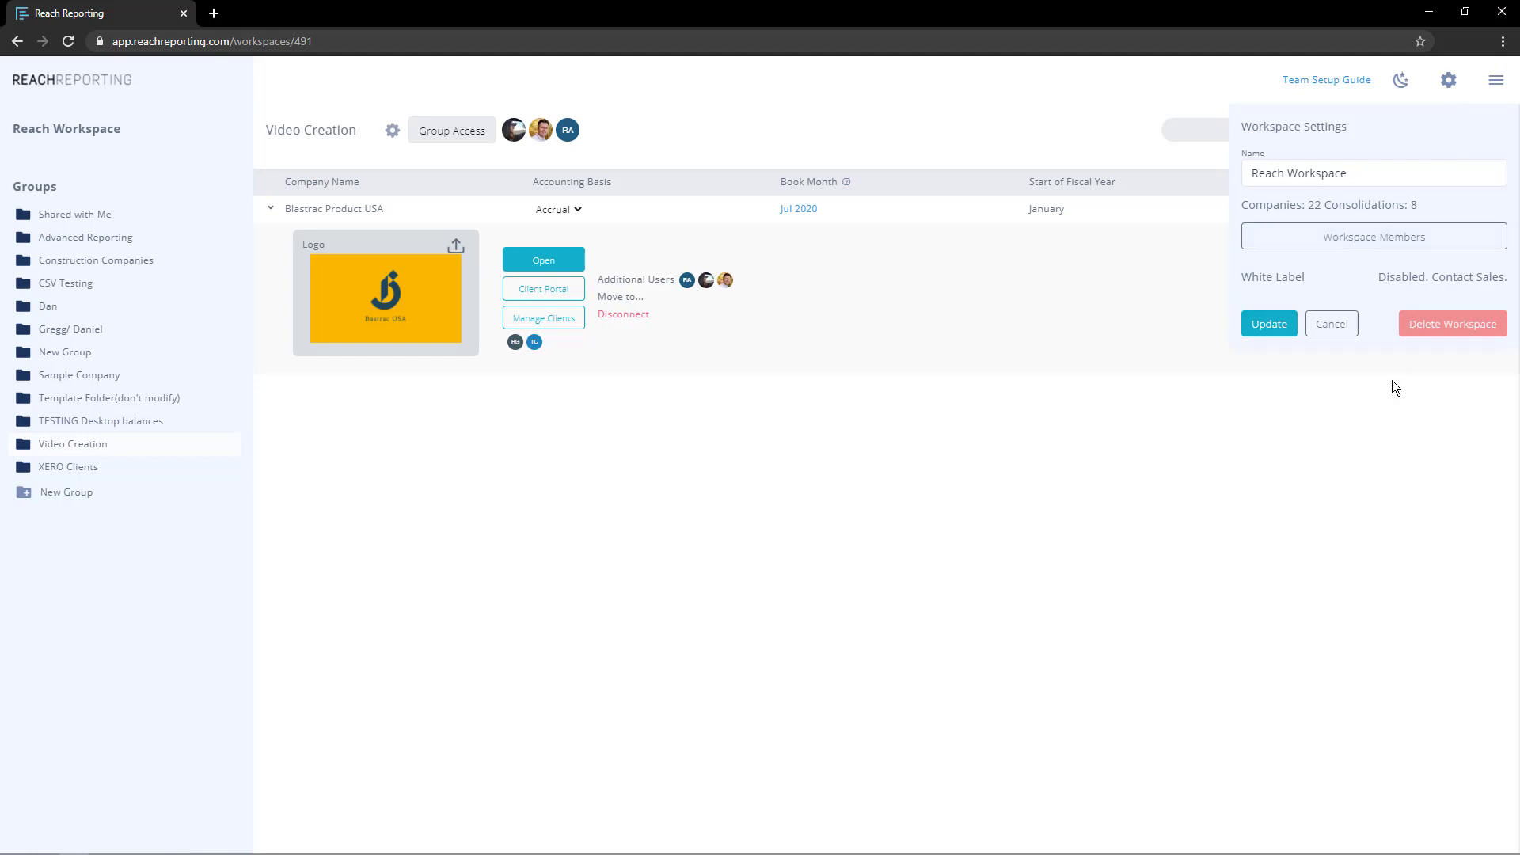
pyautogui.click(1330, 323)
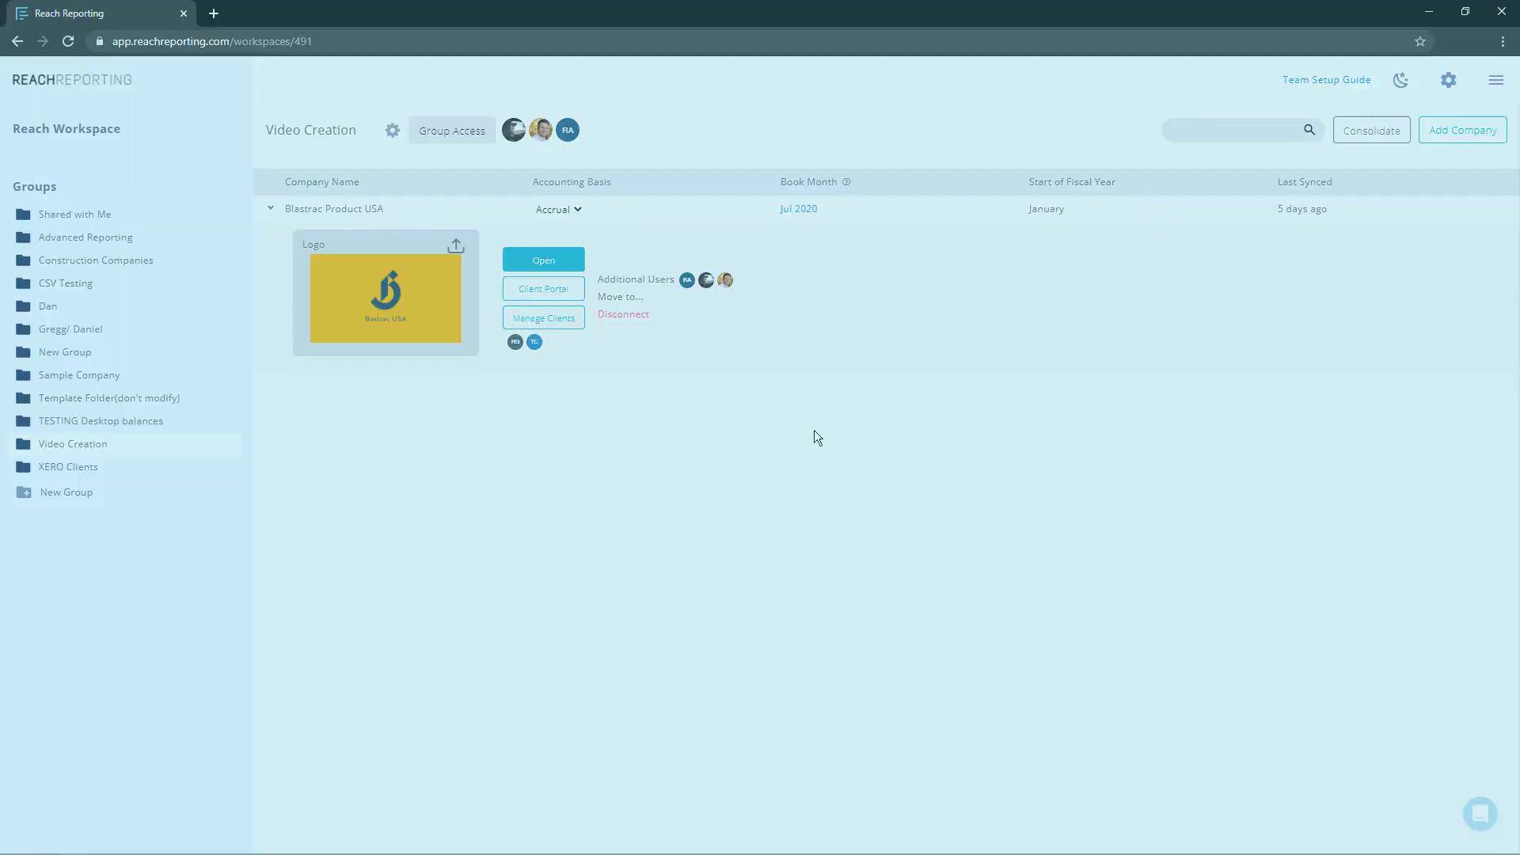